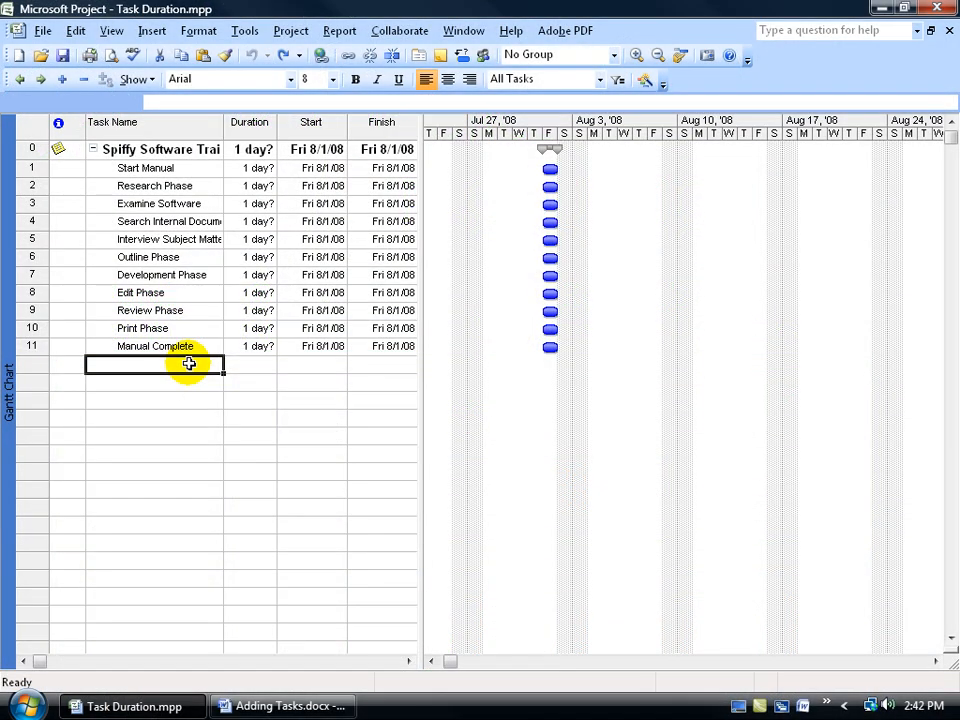
mouse_move(209, 346)
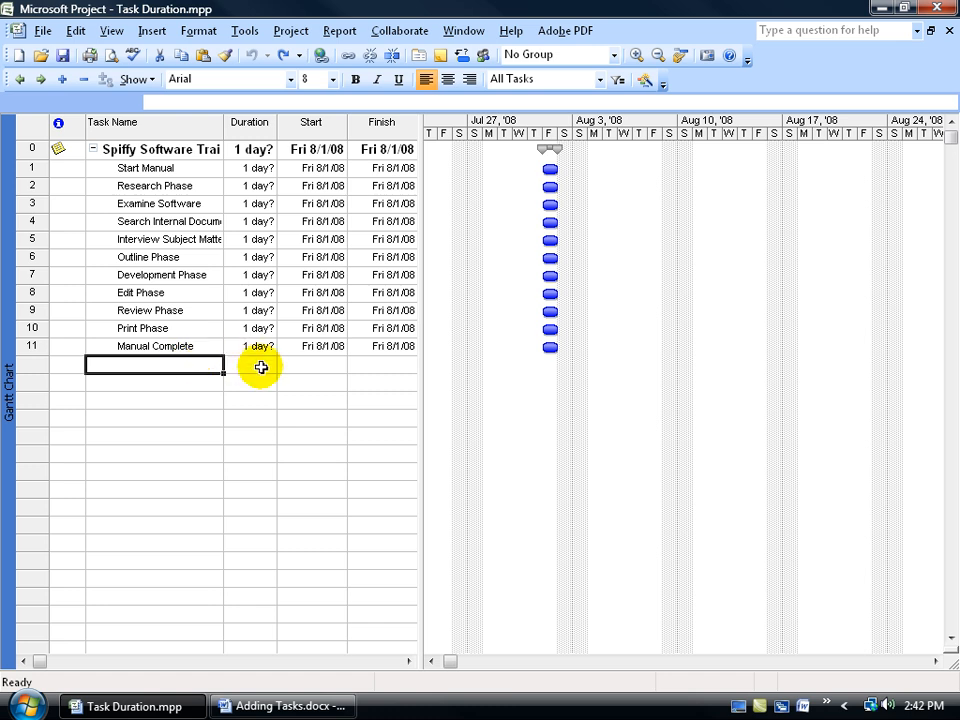
mouse_move(282, 367)
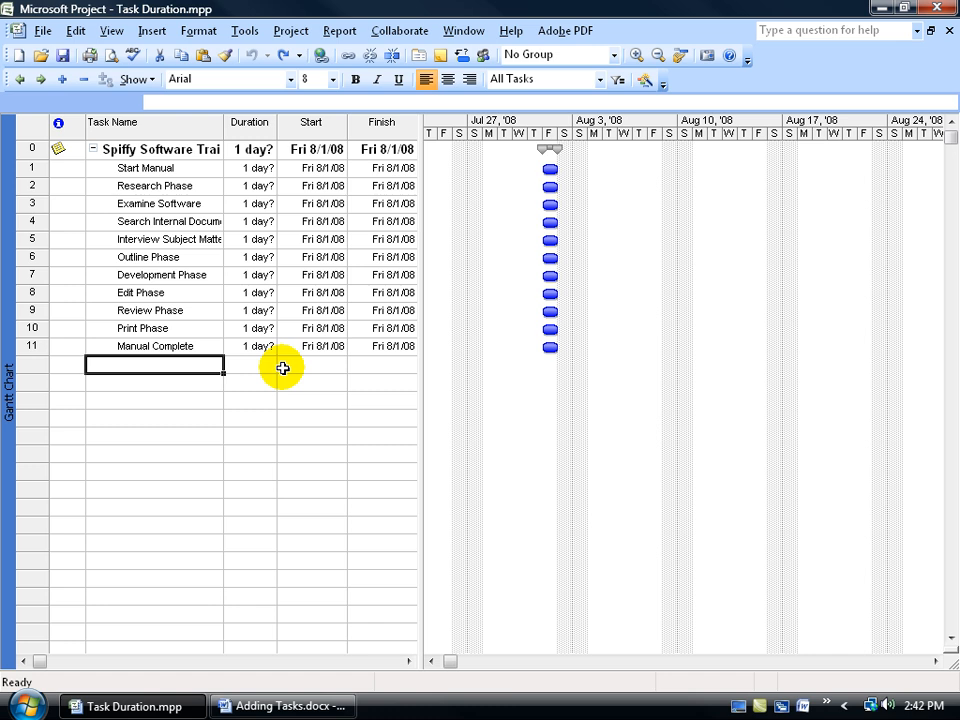
mouse_move(265, 221)
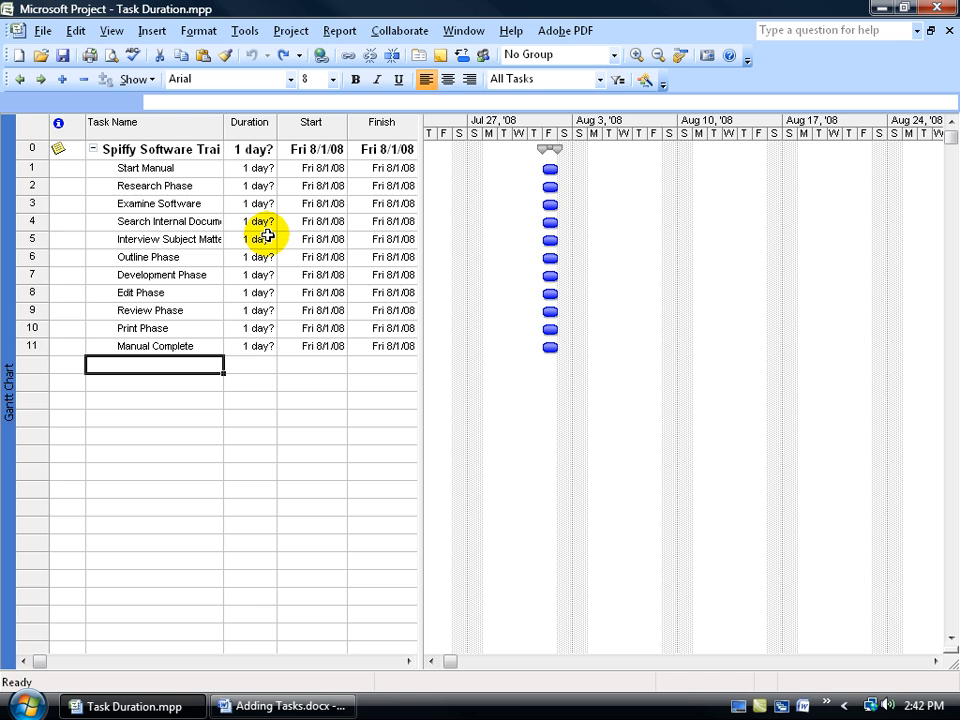
Set Examine Software's duration to one week, so it ends Thu 8/7/08.
left_click(245, 203)
type("1")
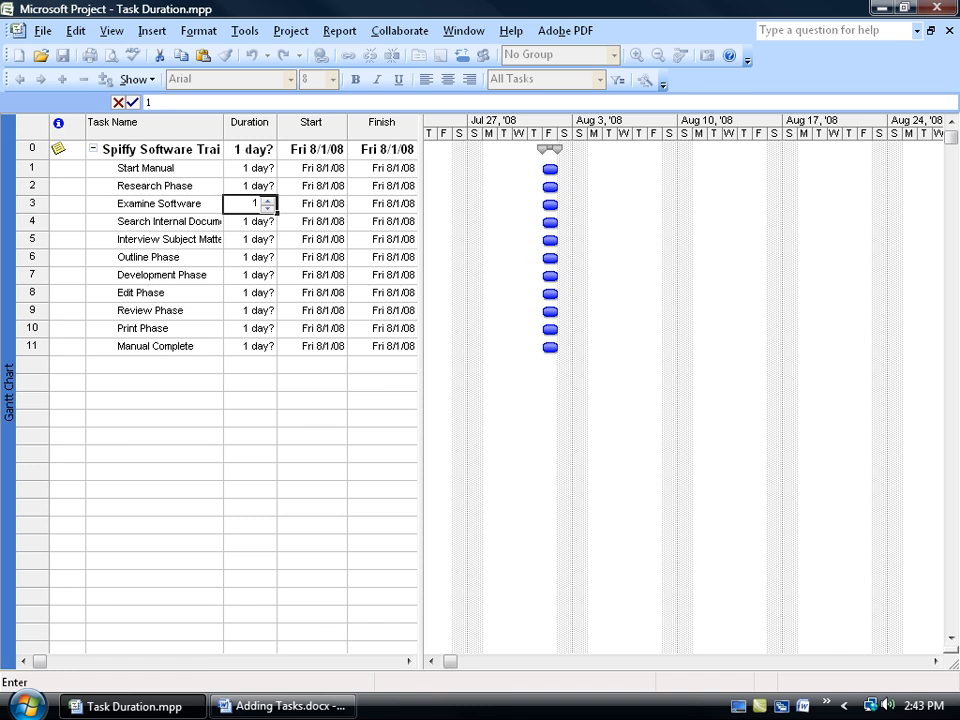
key("Return")
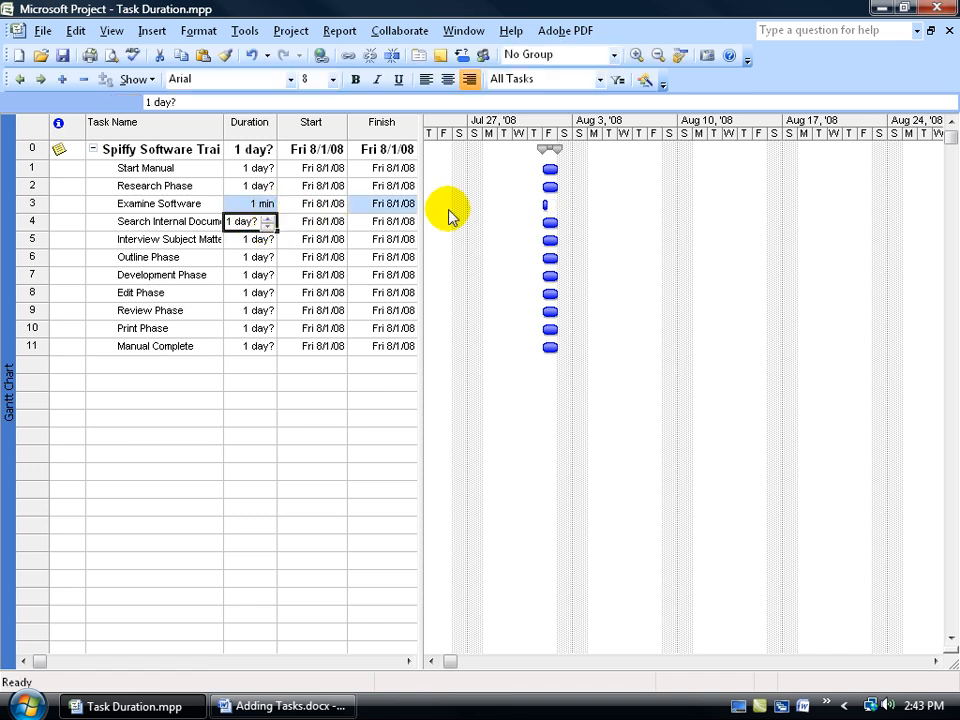
mouse_move(548, 220)
type("1")
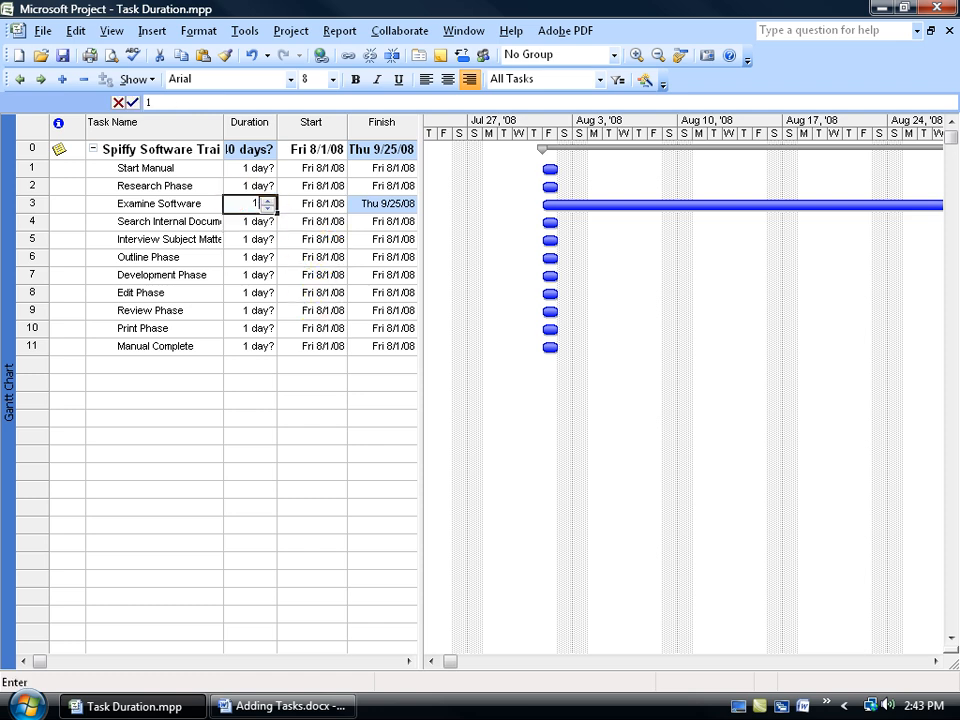
type(" wk")
key("Return")
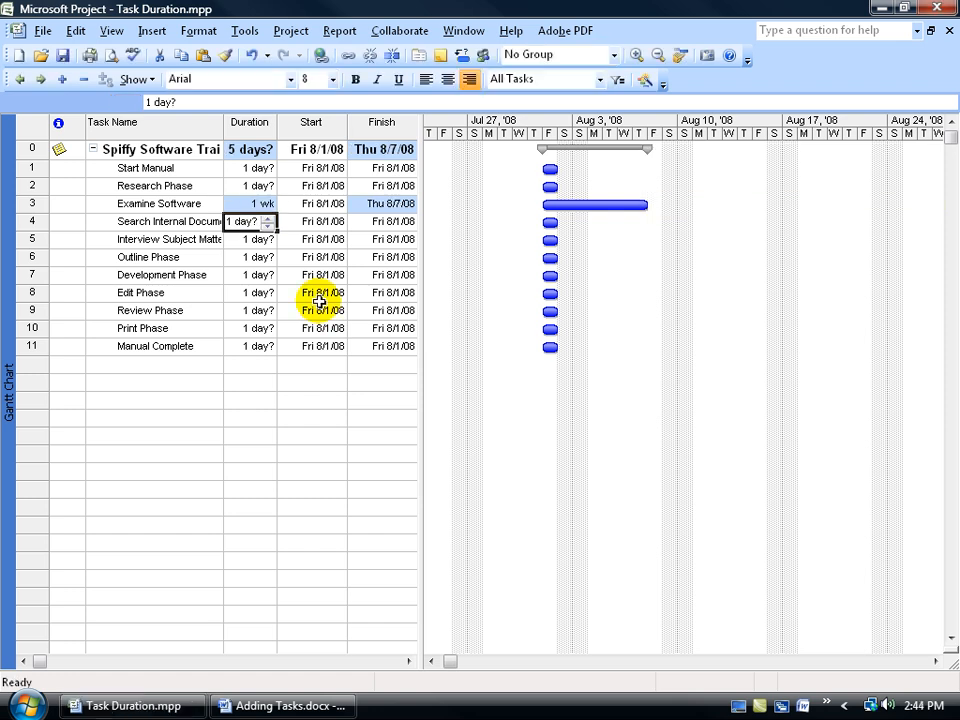
left_click(258, 167)
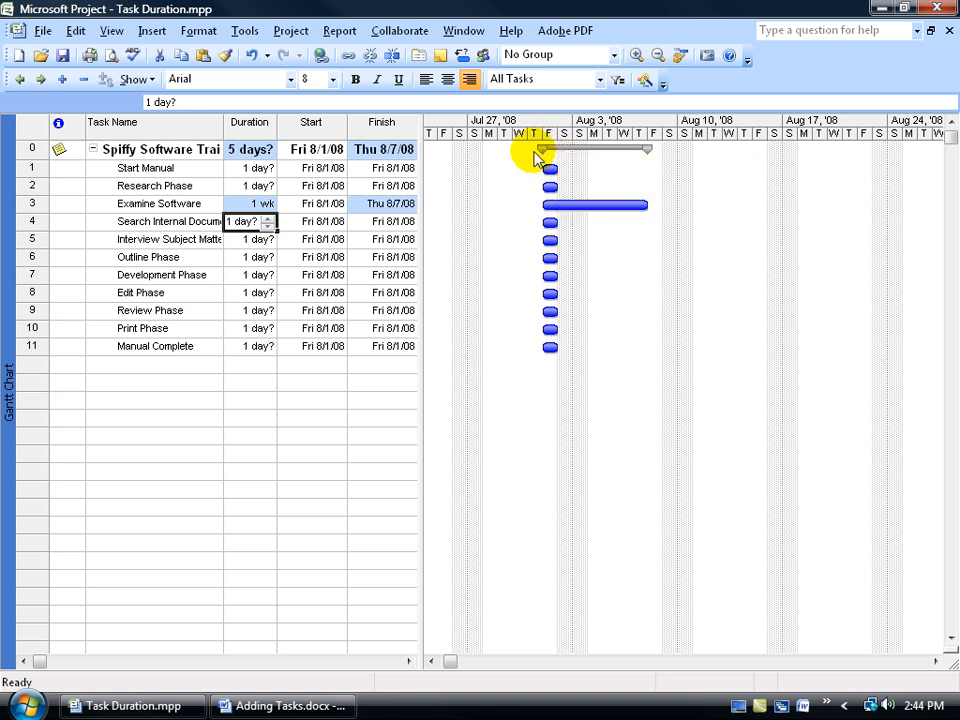
mouse_move(545, 250)
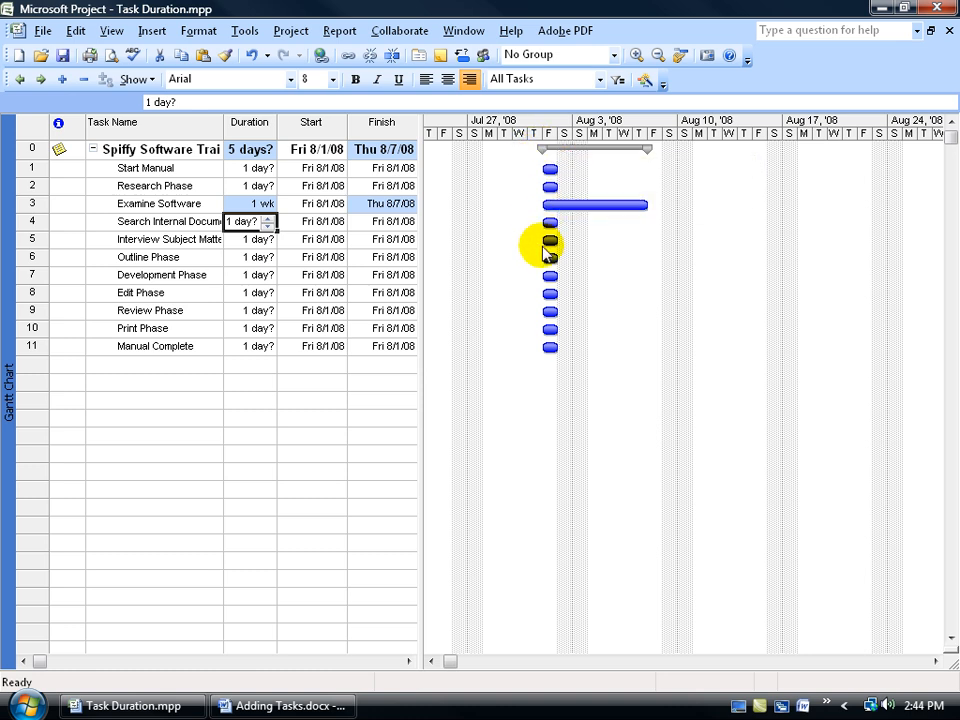
mouse_move(540, 232)
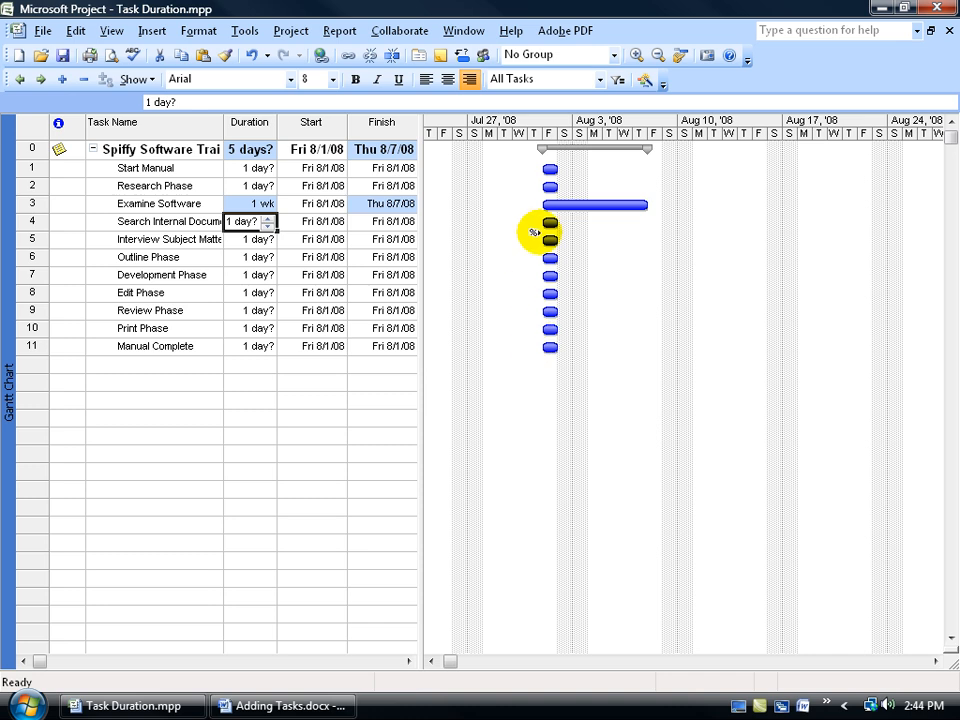
mouse_move(650, 155)
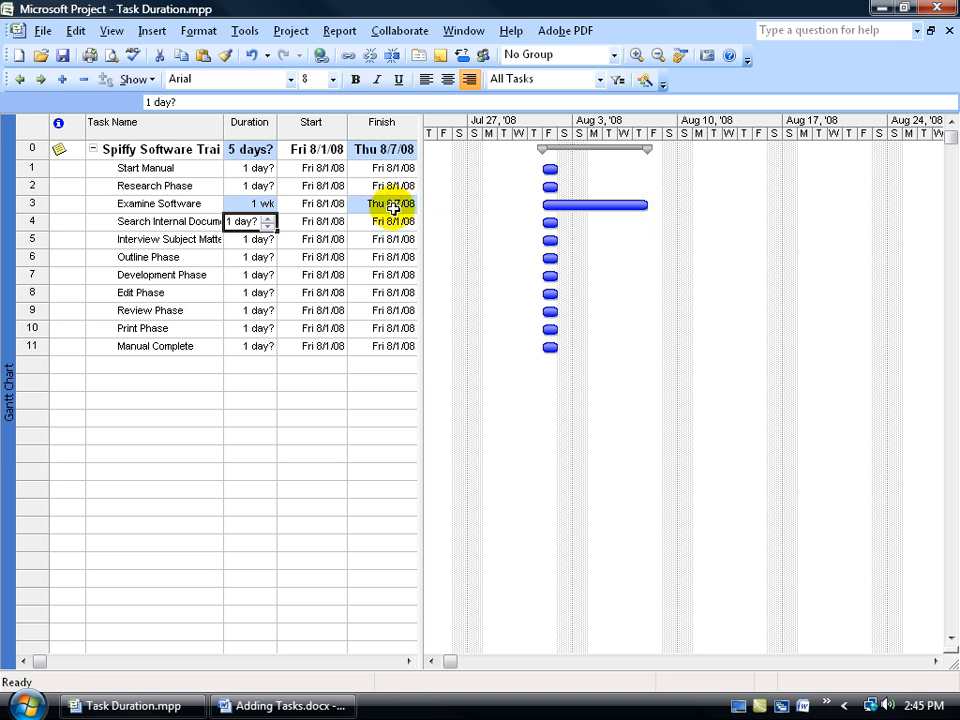
mouse_move(420, 208)
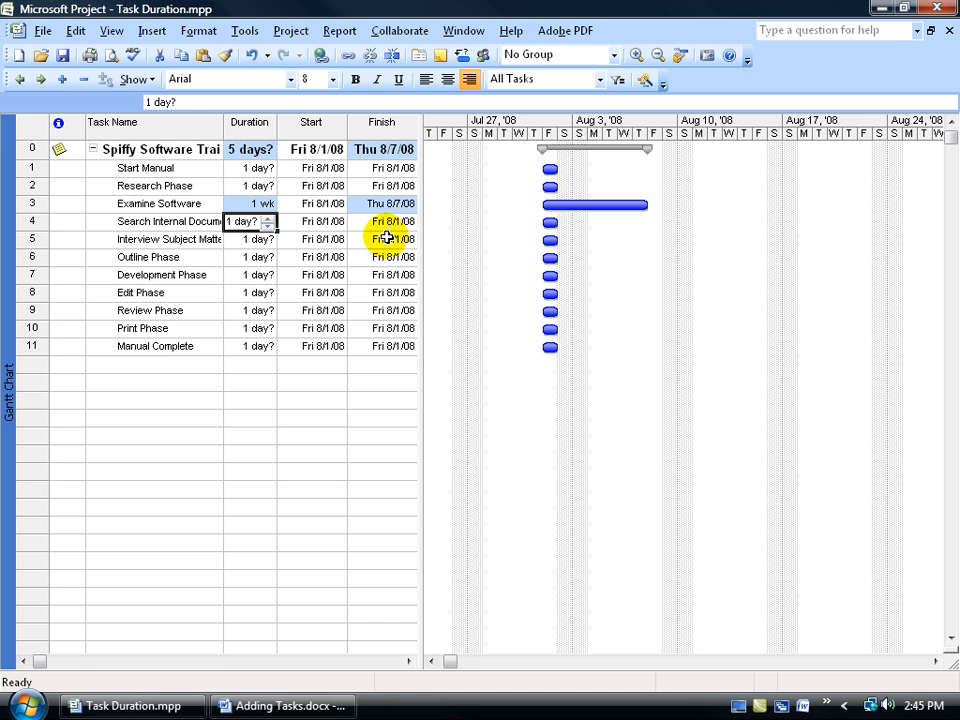
left_click(248, 167)
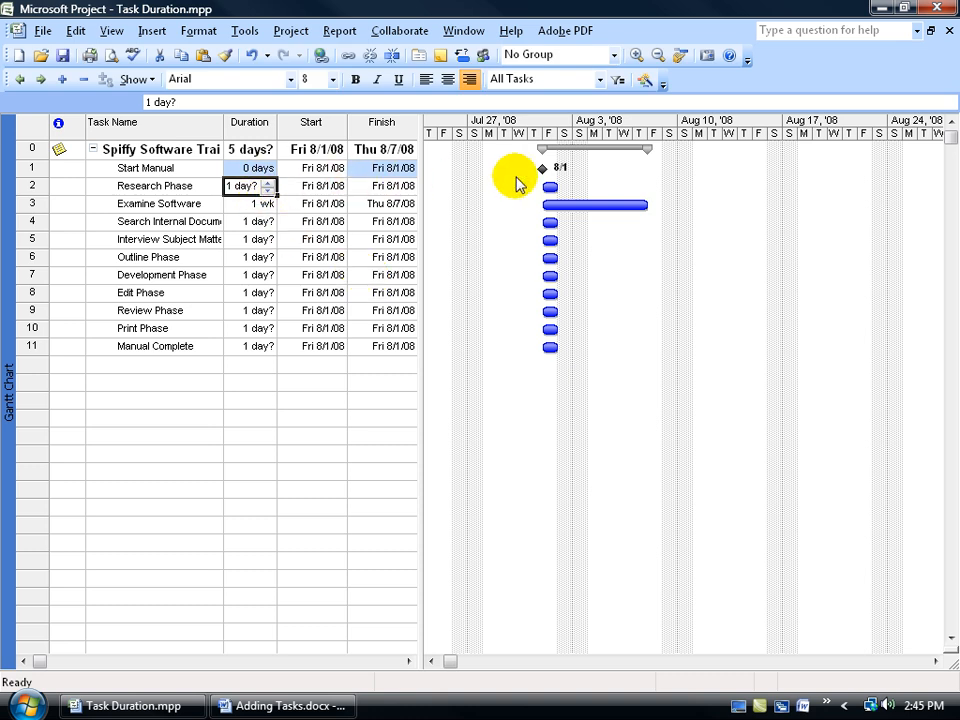
mouse_move(535, 185)
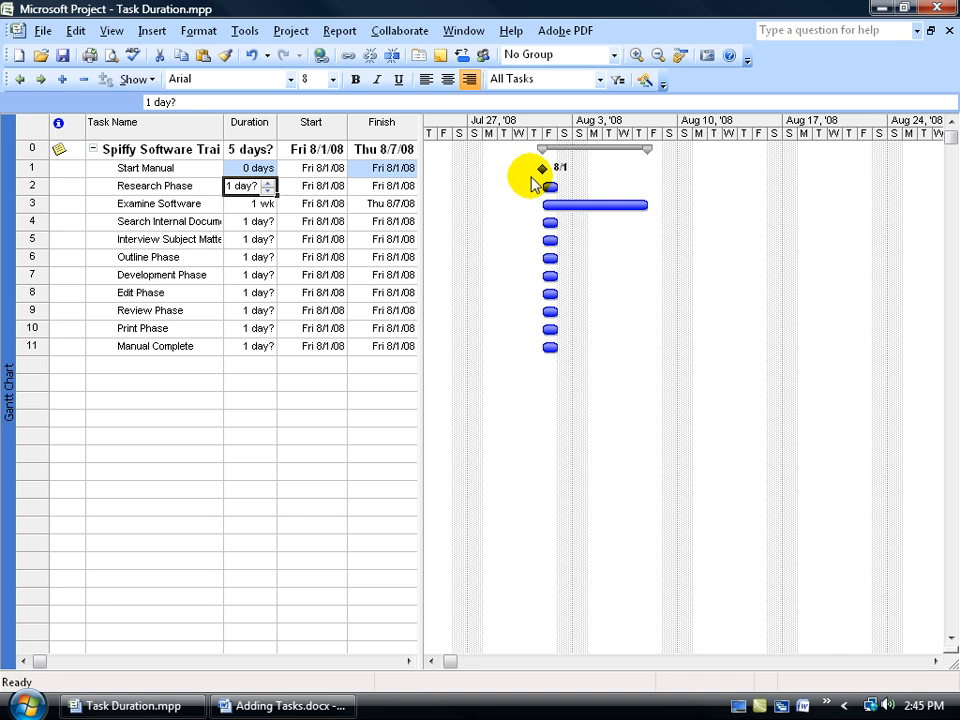
mouse_move(575, 178)
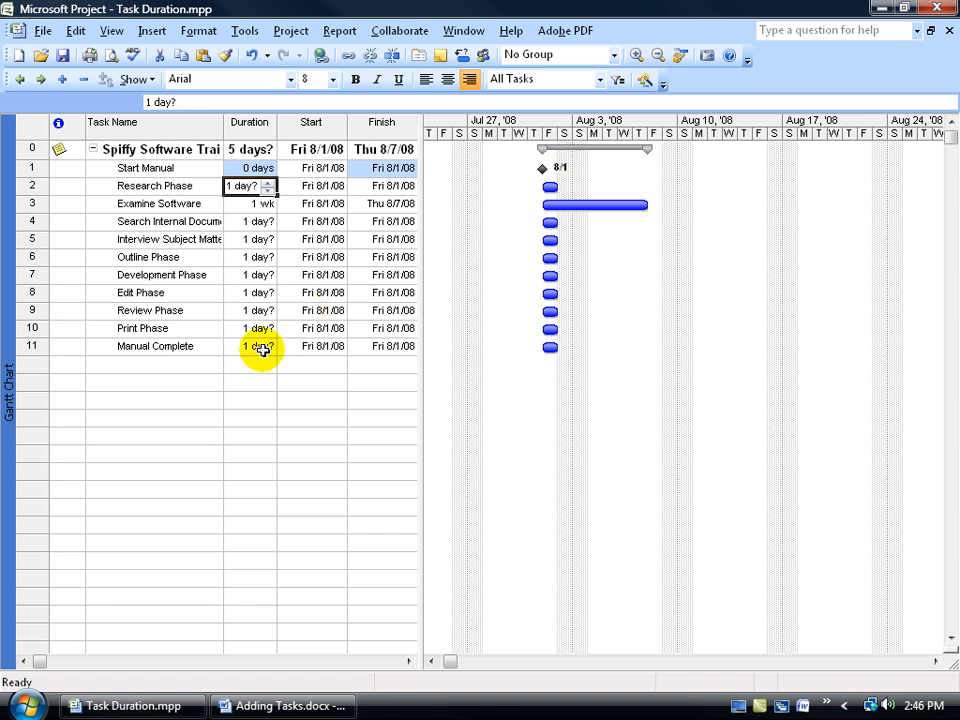
Enter 0 days for Manual Complete to make it a milestone.
left_click(250, 346)
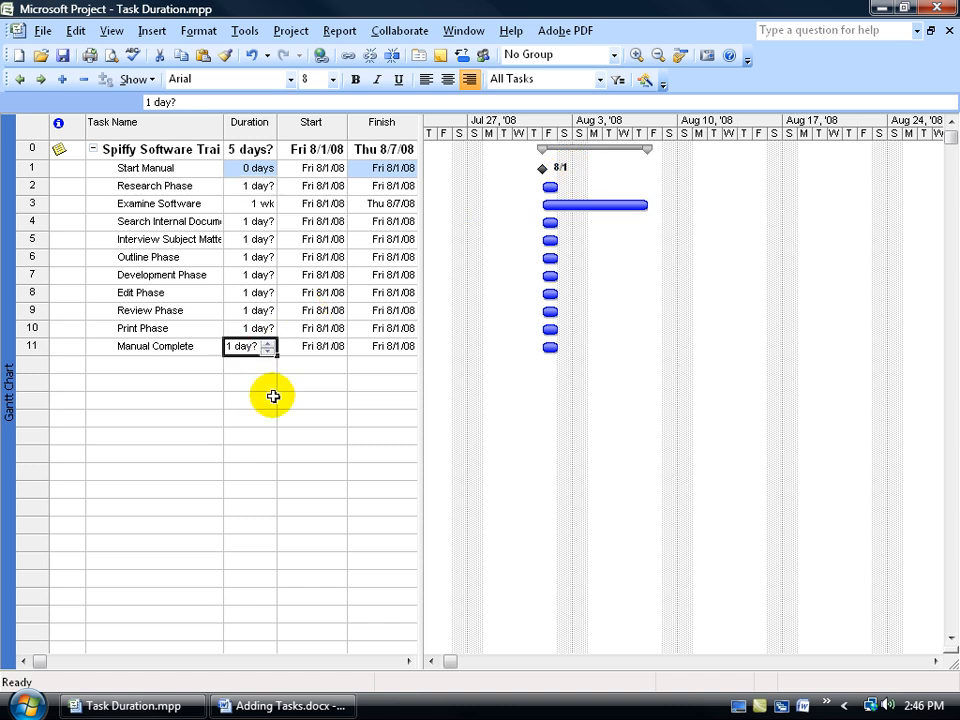
type("0")
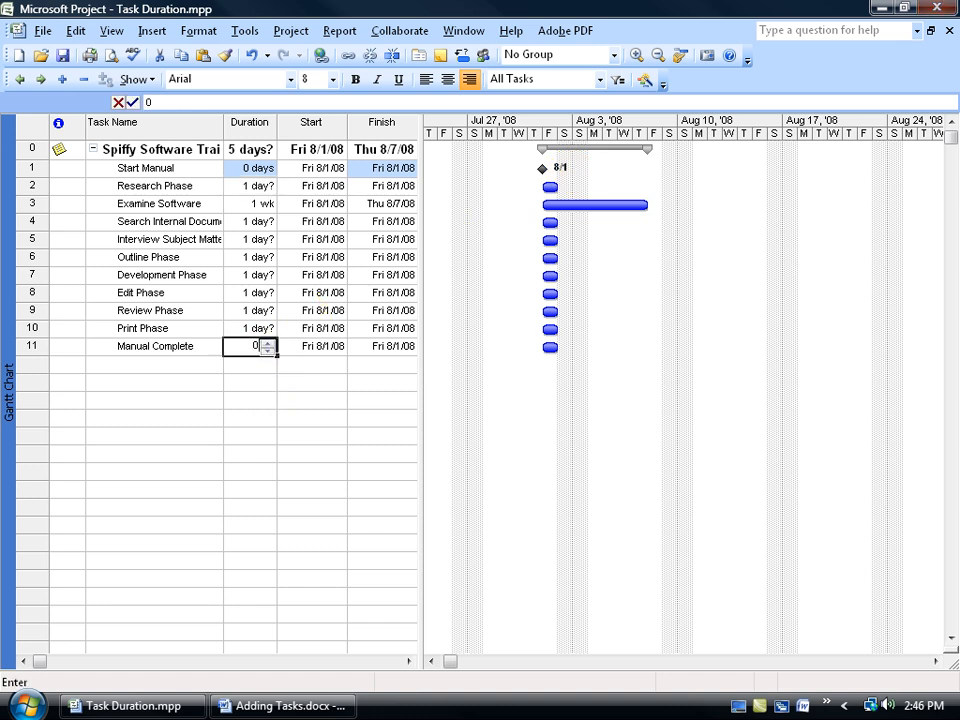
key("Return")
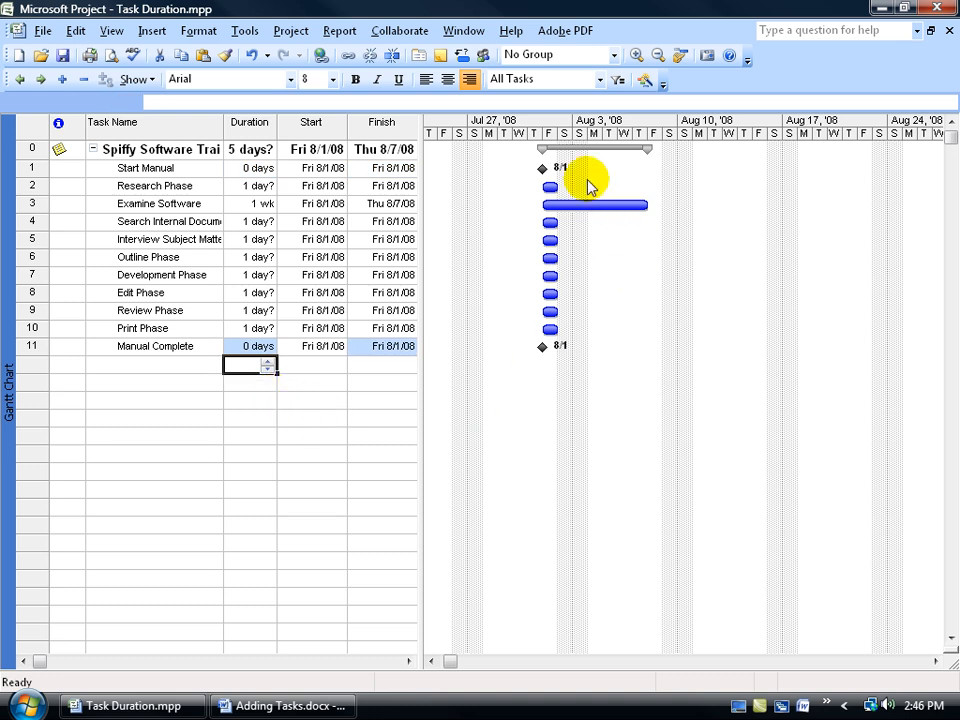
mouse_move(610, 345)
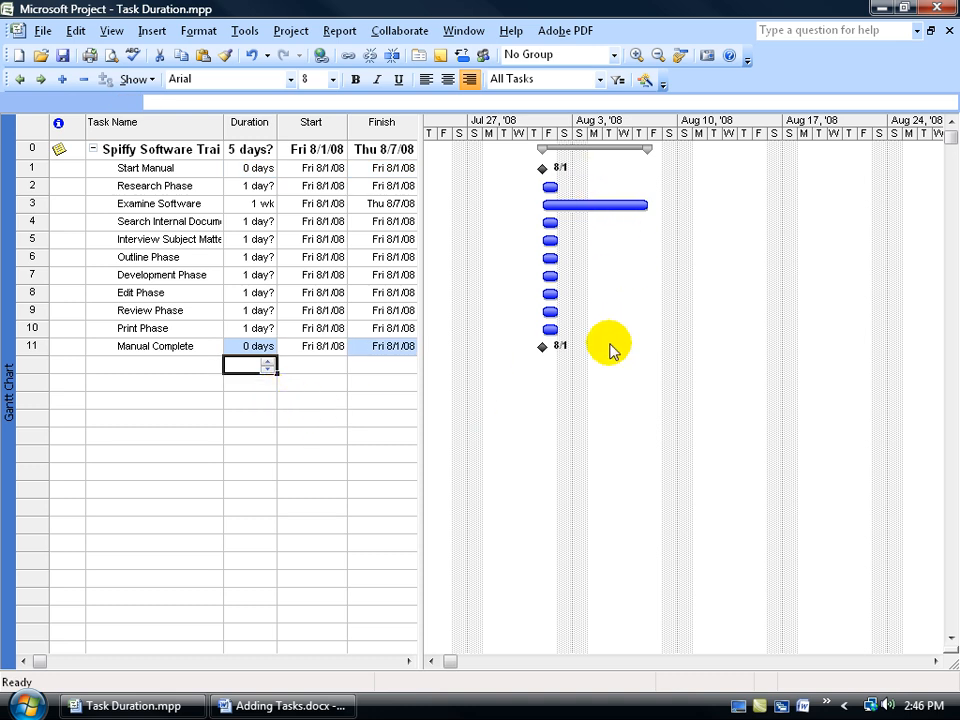
mouse_move(590, 260)
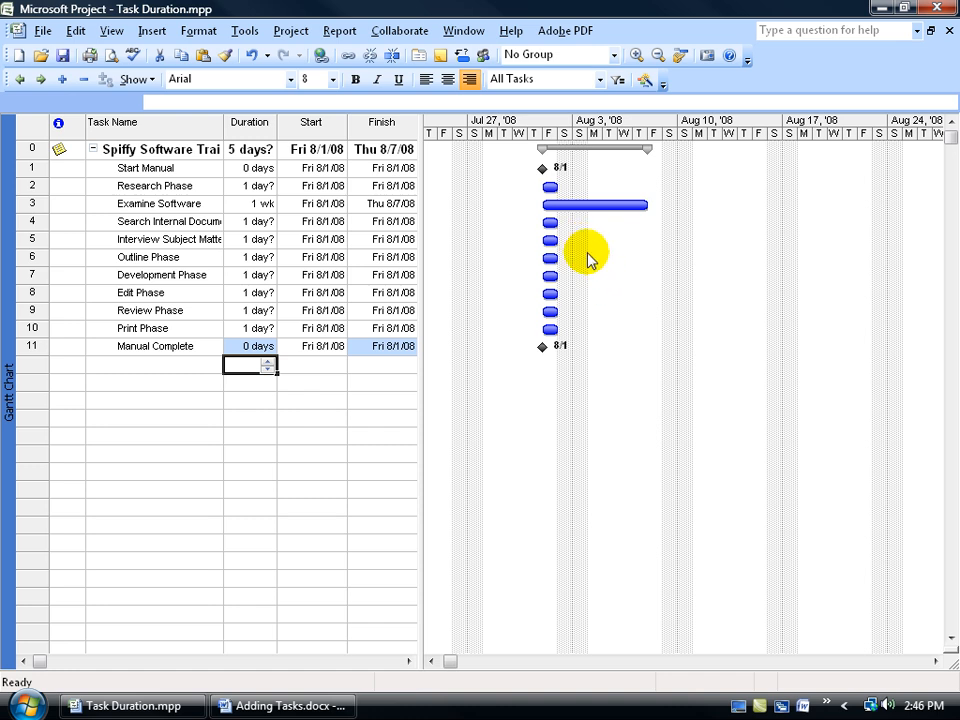
mouse_move(593, 250)
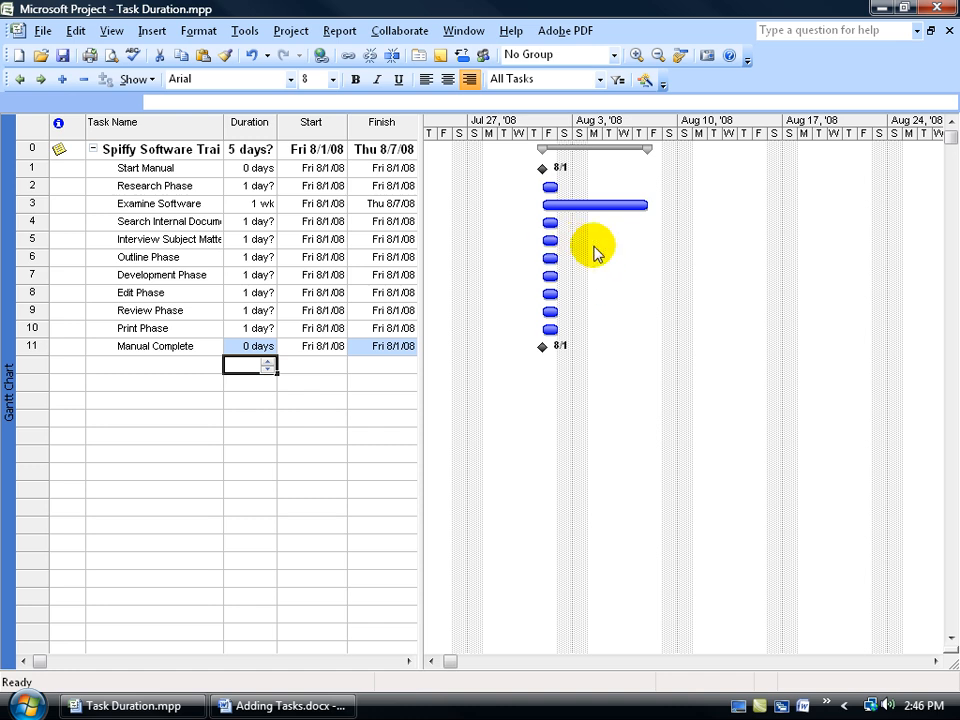
mouse_move(625, 260)
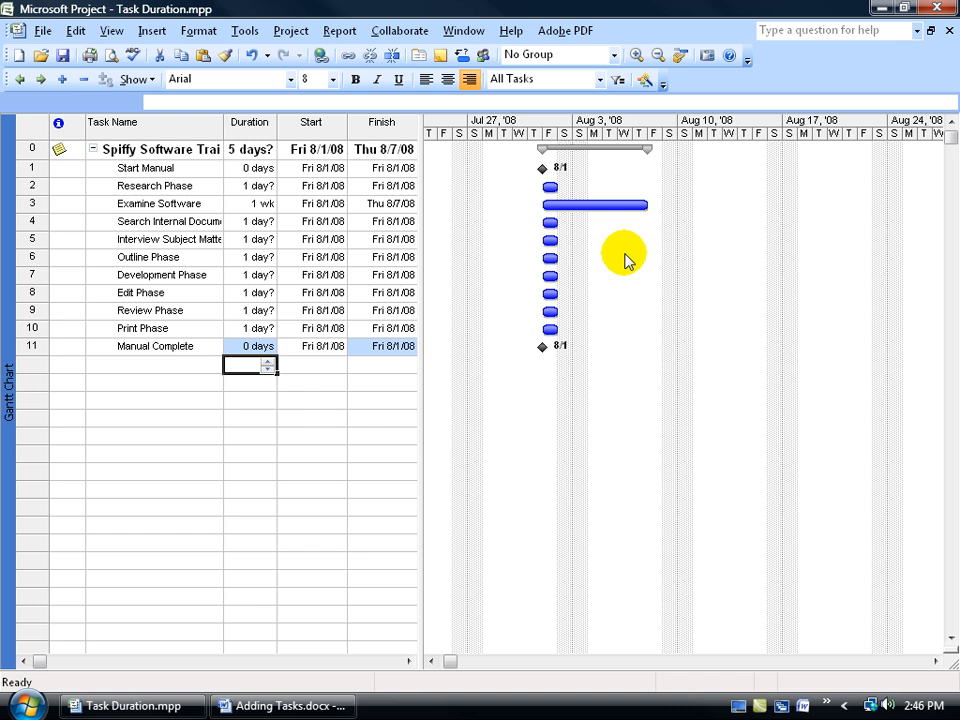
mouse_move(615, 258)
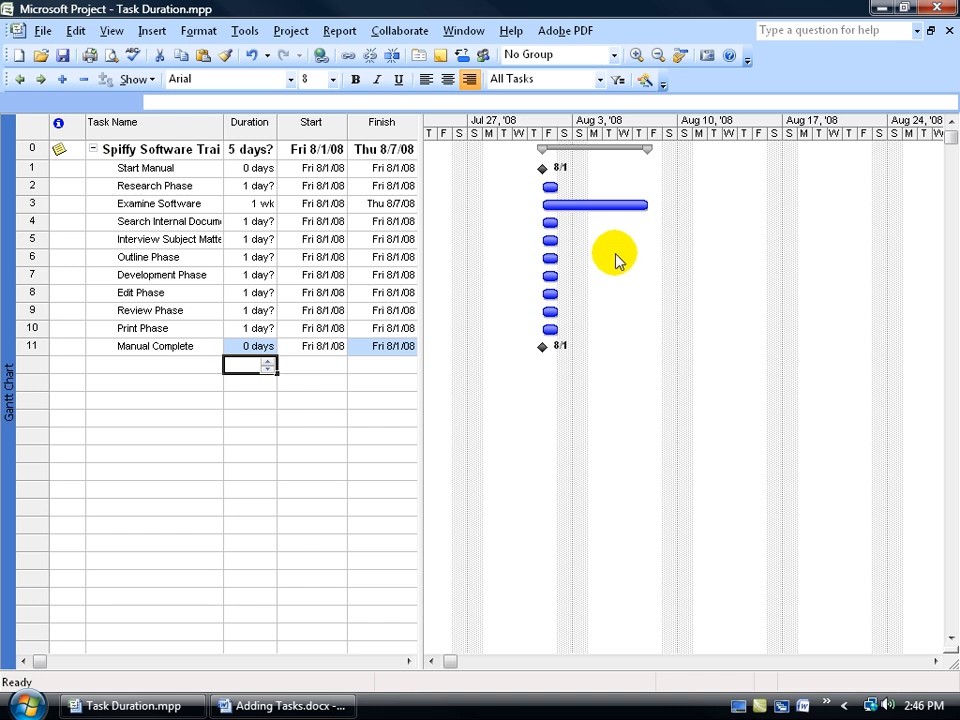
mouse_move(533, 178)
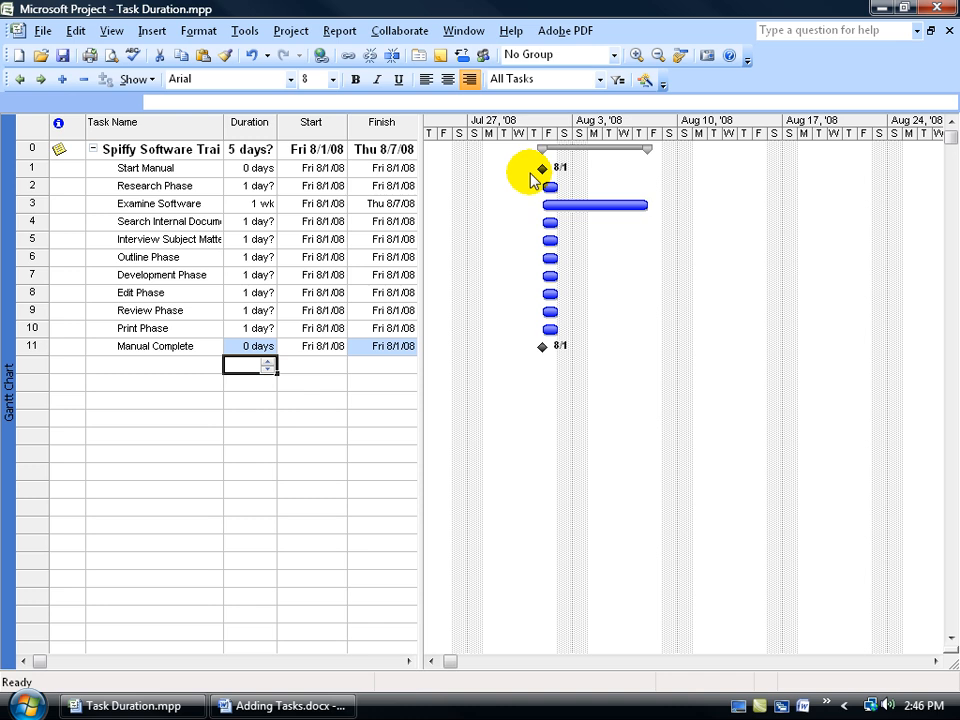
left_click(248, 185)
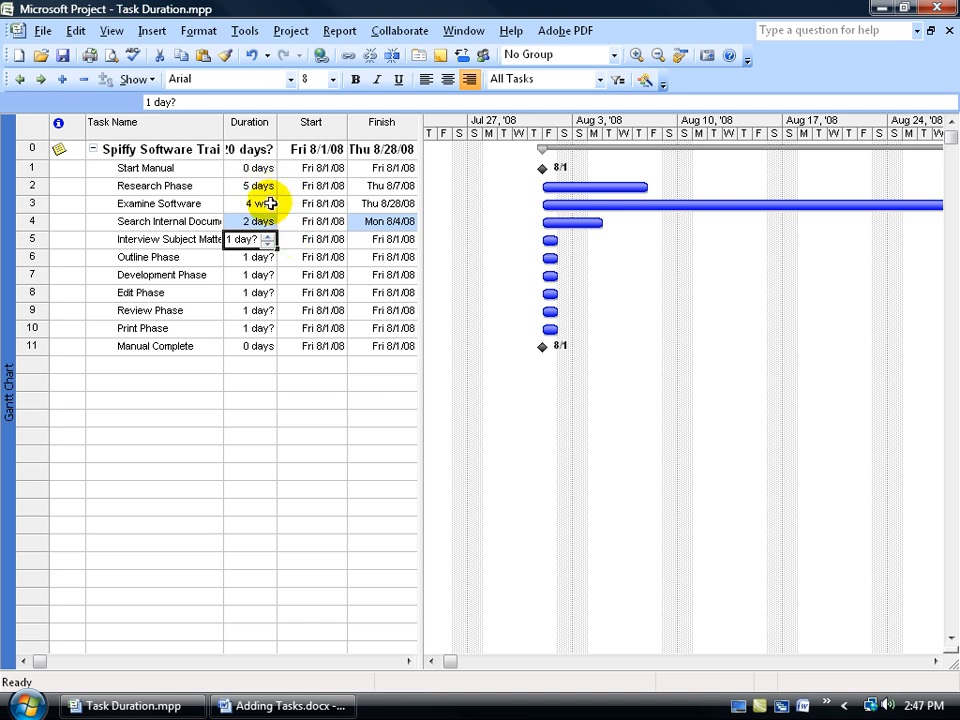
Change Examine Software's duration from 4 weeks to 4 days.
left_click(250, 203)
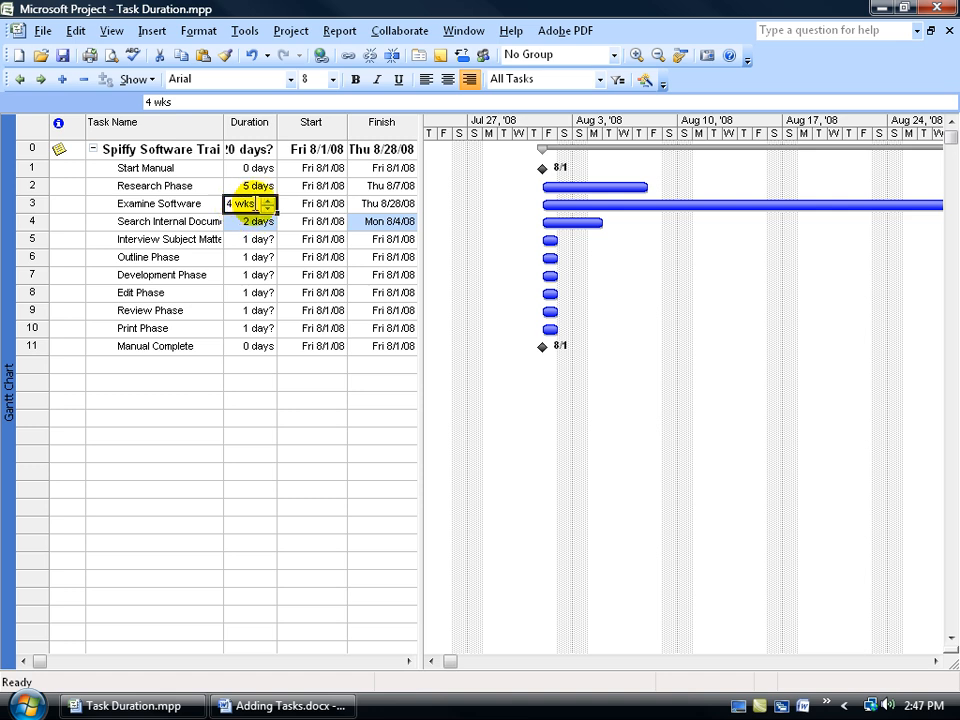
type("4")
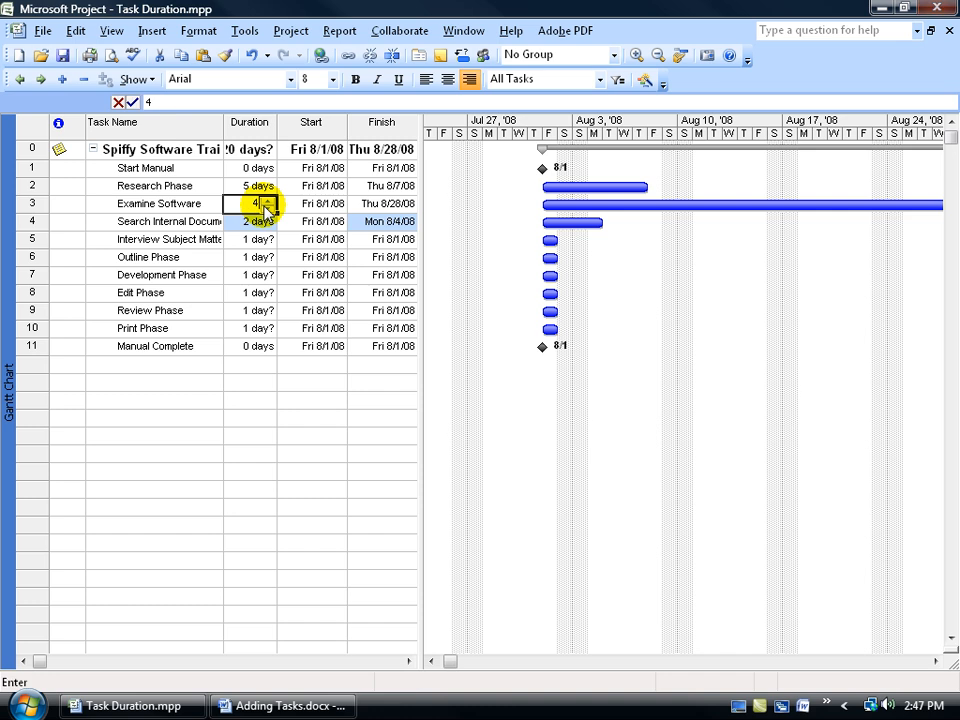
key("Return")
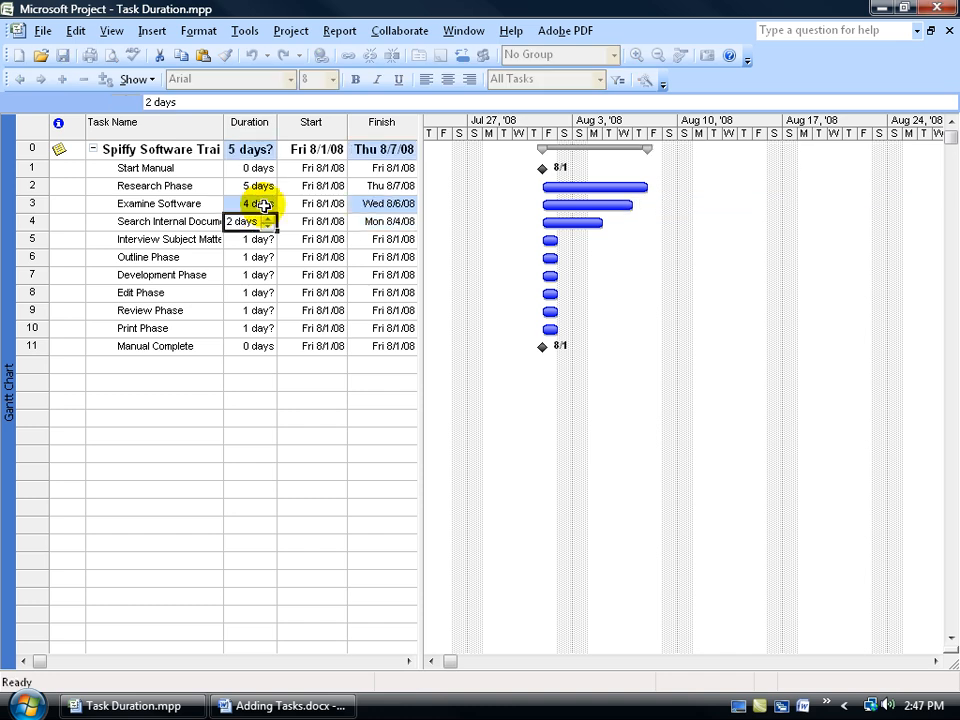
left_click(250, 221)
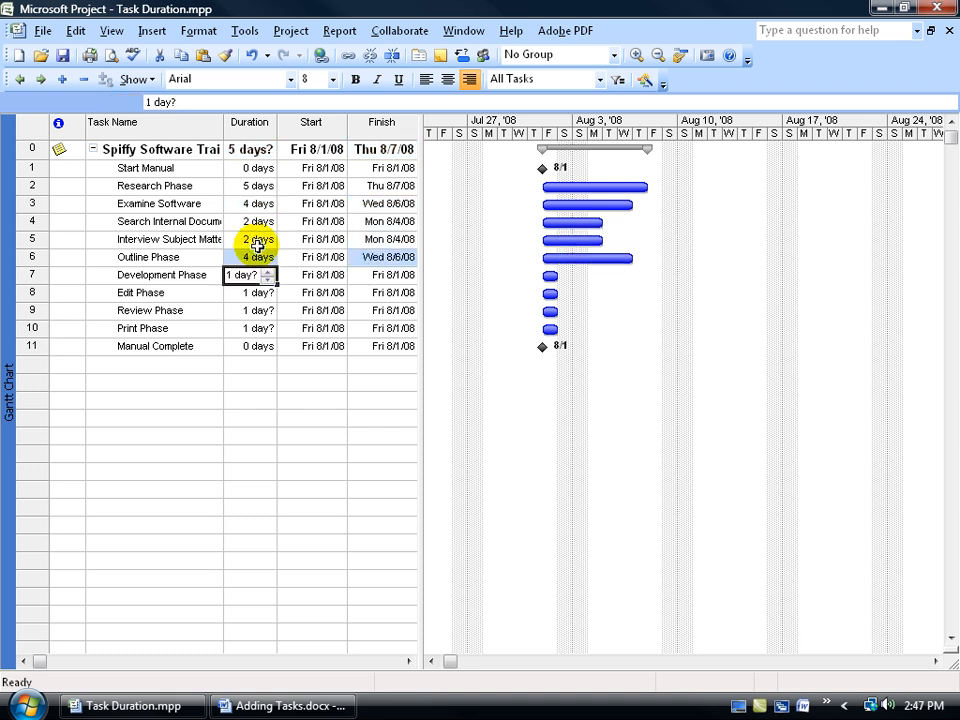
Begin entering Development Phase's 30-day duration.
type("30")
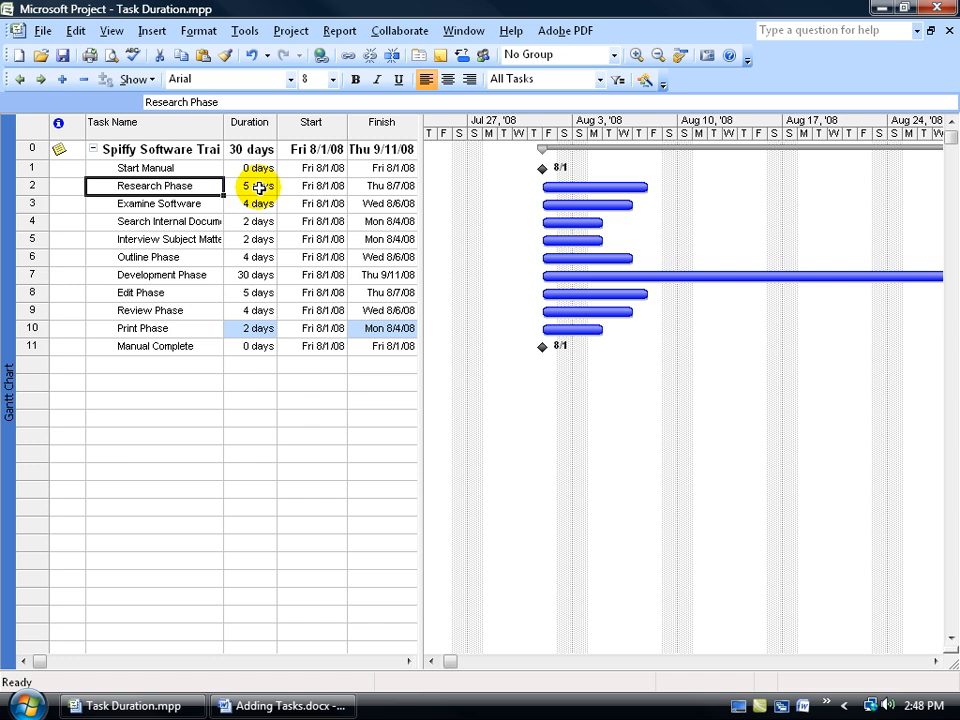
left_click(155, 185)
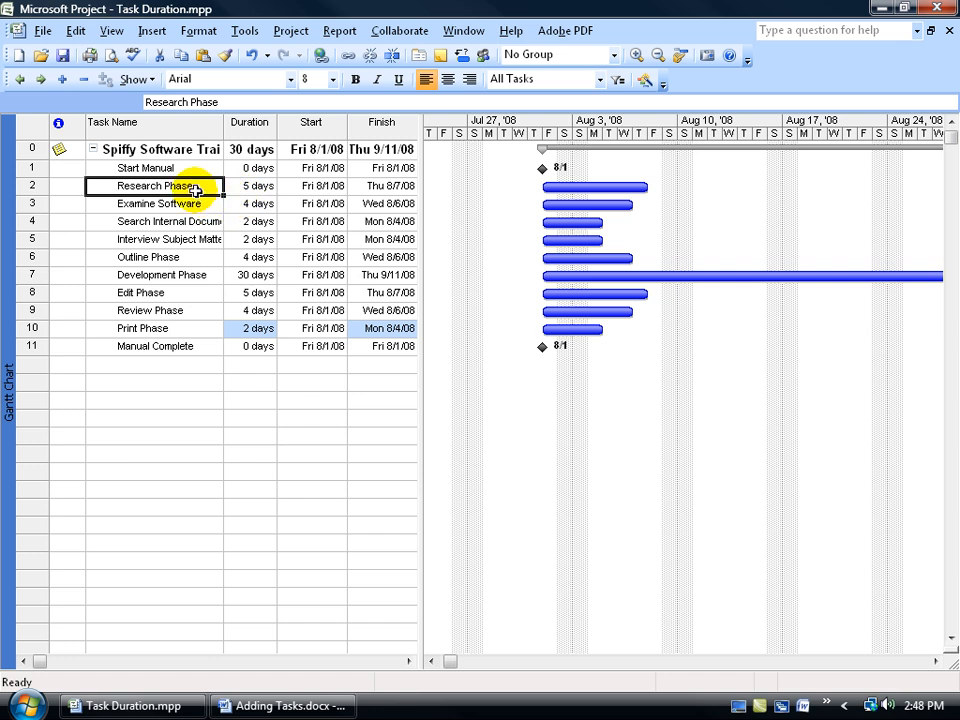
left_click(157, 203)
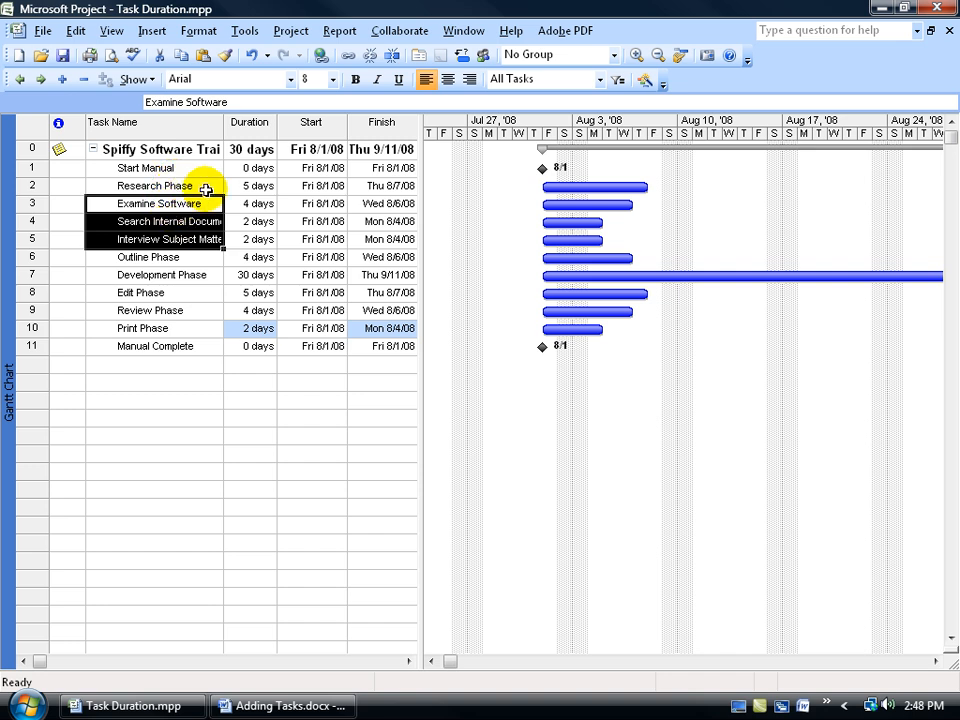
mouse_move(200, 203)
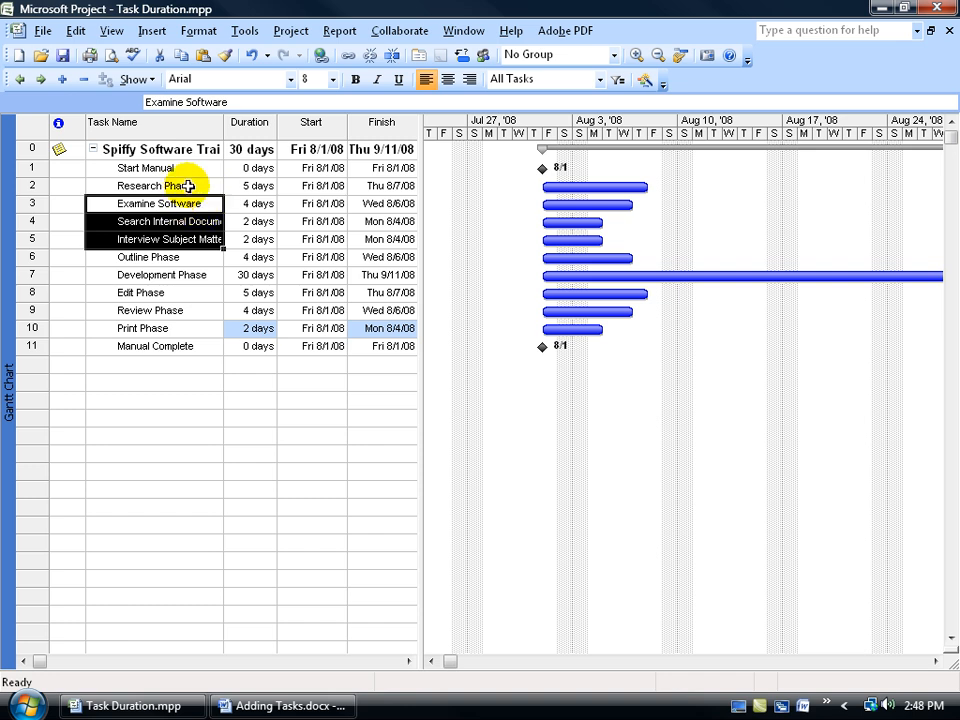
left_click(154, 186)
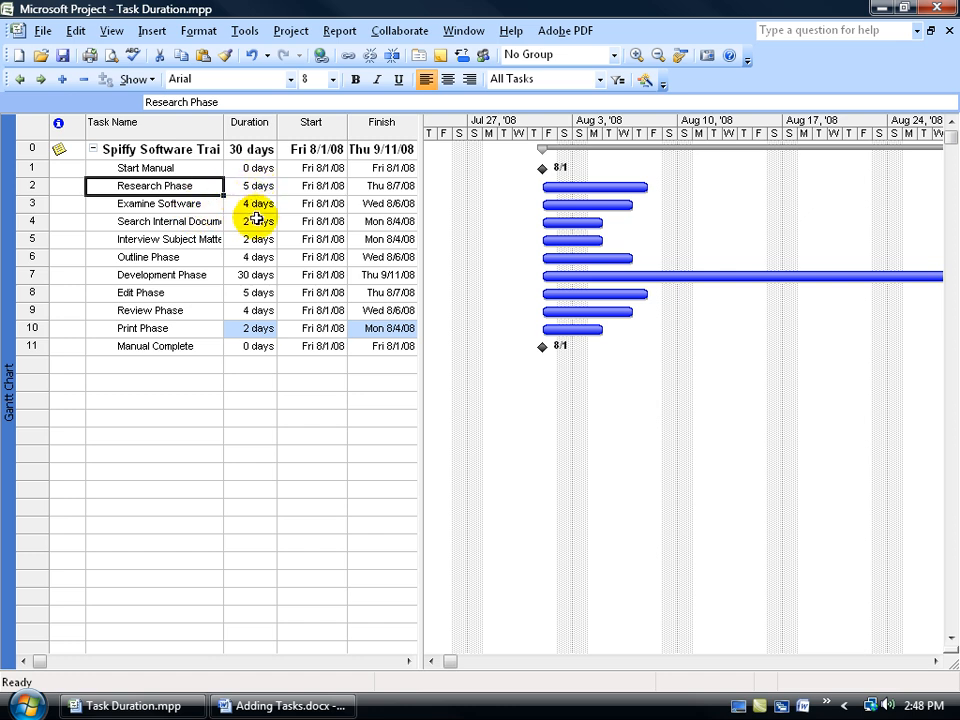
left_click(250, 257)
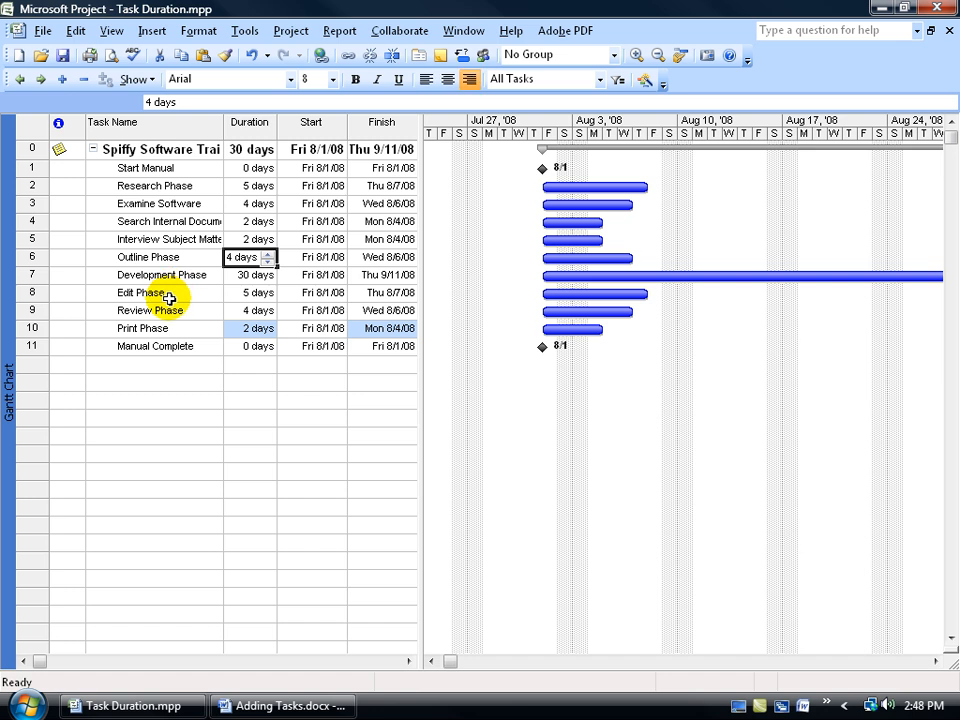
left_click(148, 257)
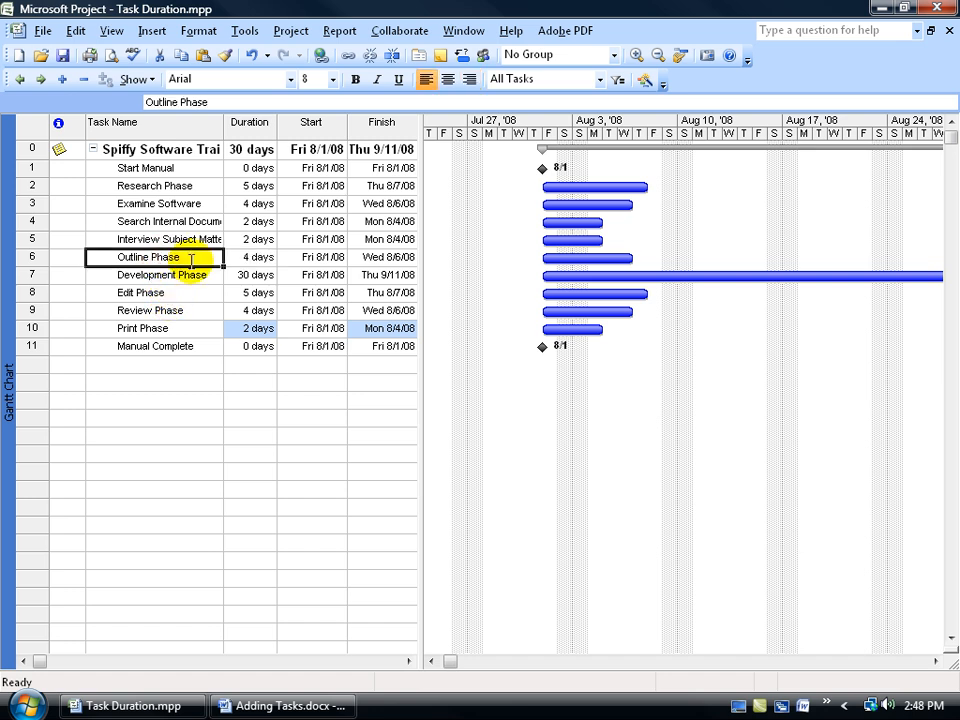
left_click(258, 257)
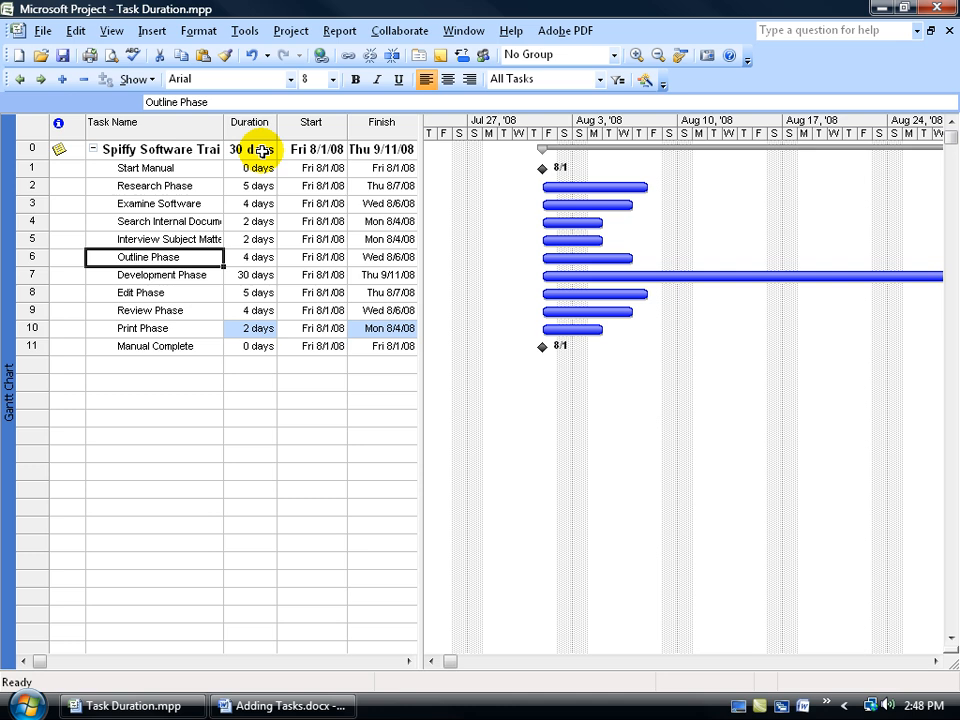
left_click(155, 185)
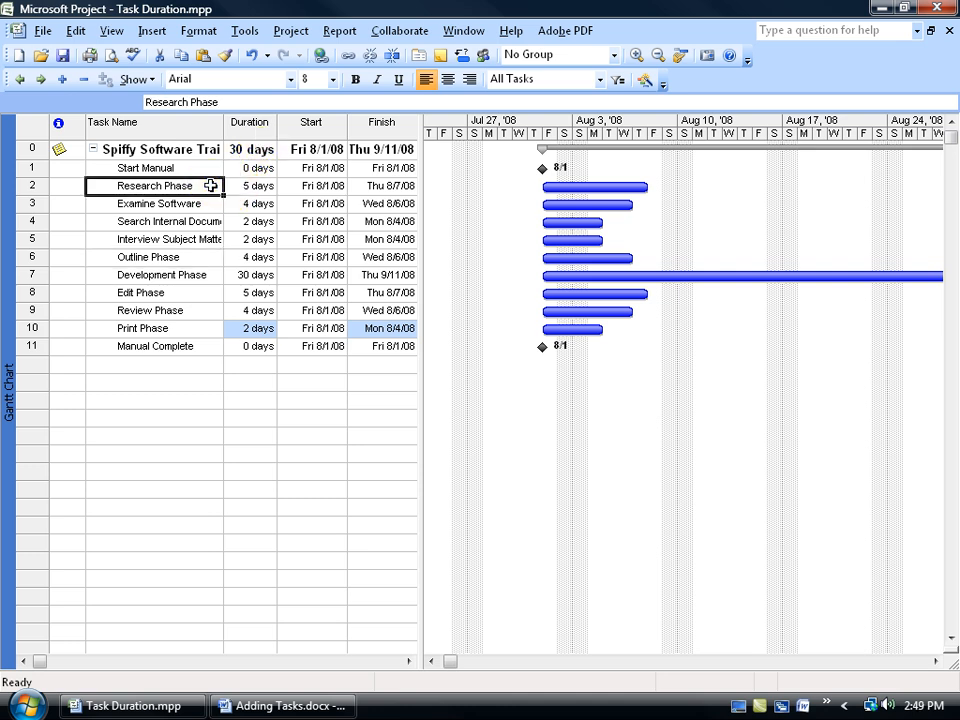
Select the Research Phase and Print Phase duration cells for editing.
left_click(245, 203)
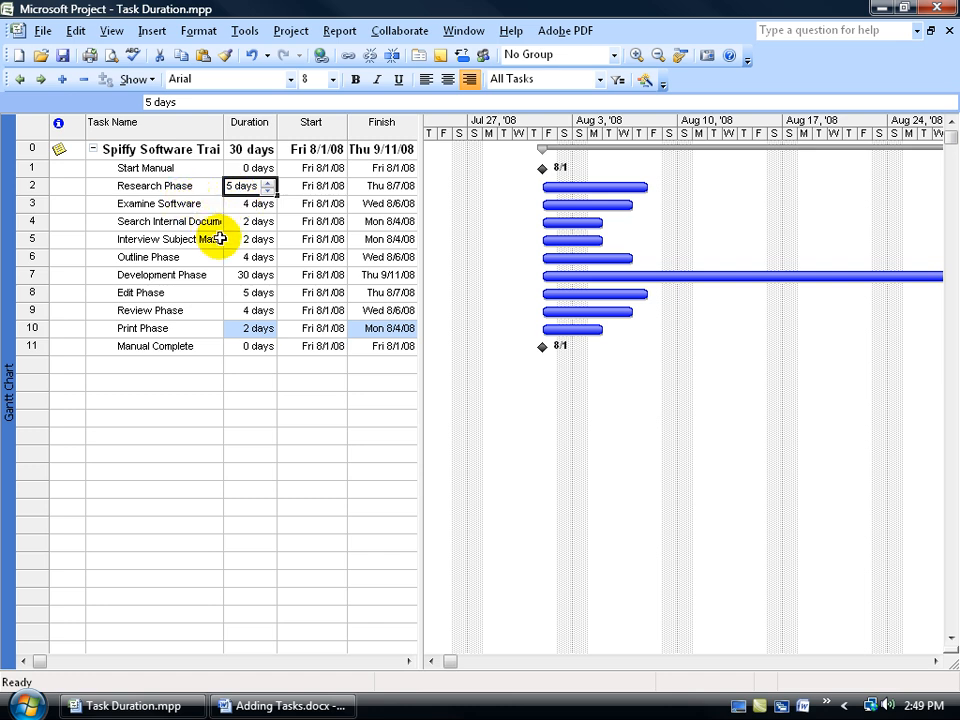
mouse_move(210, 274)
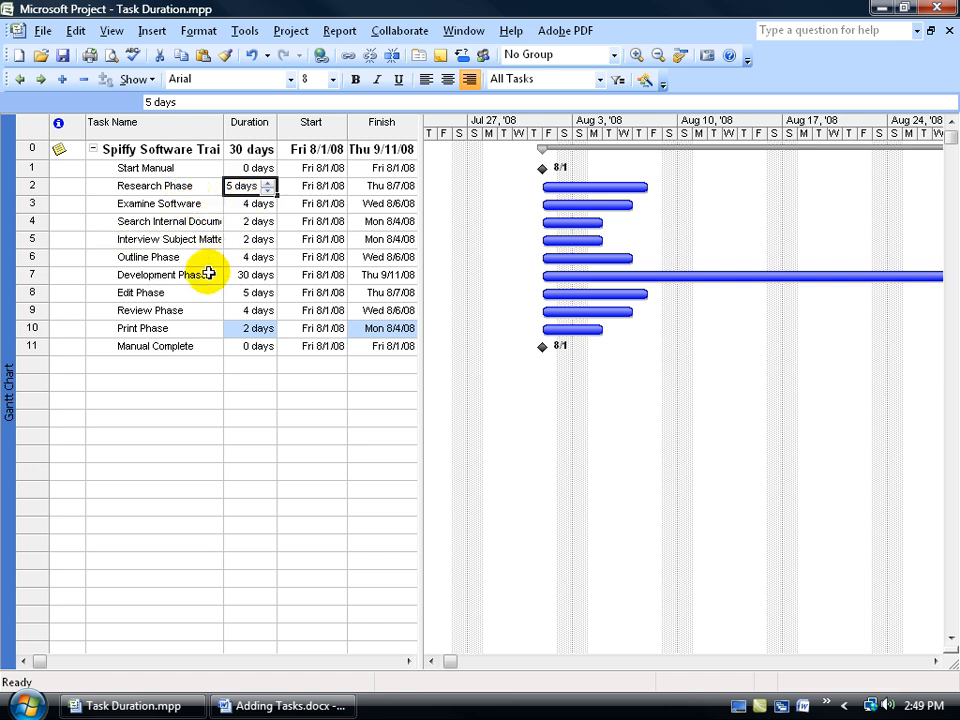
mouse_move(182, 186)
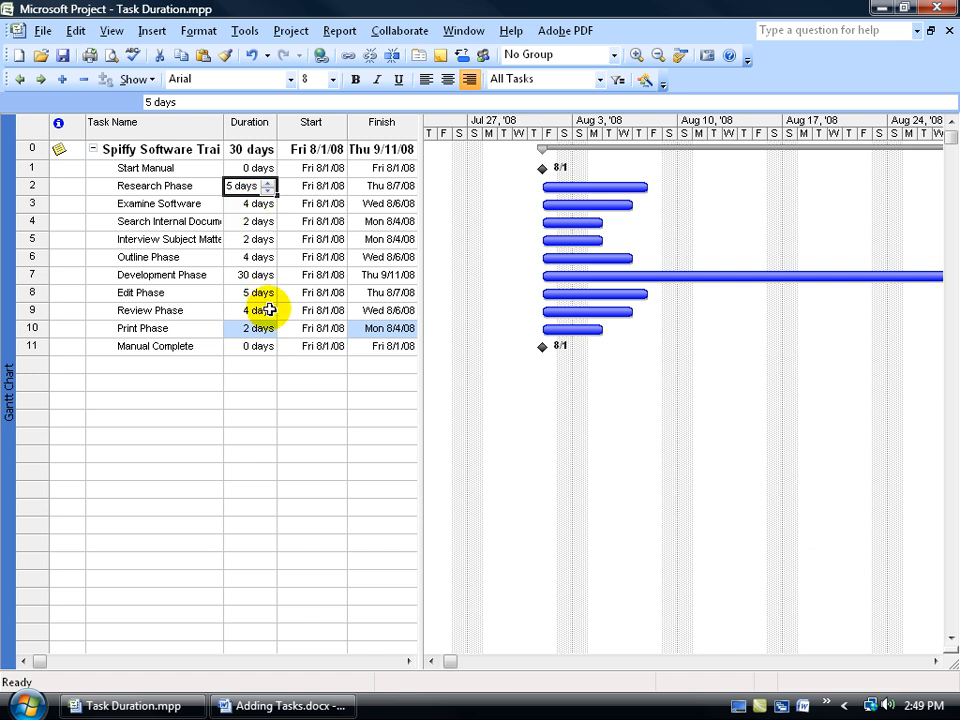
left_click(257, 257)
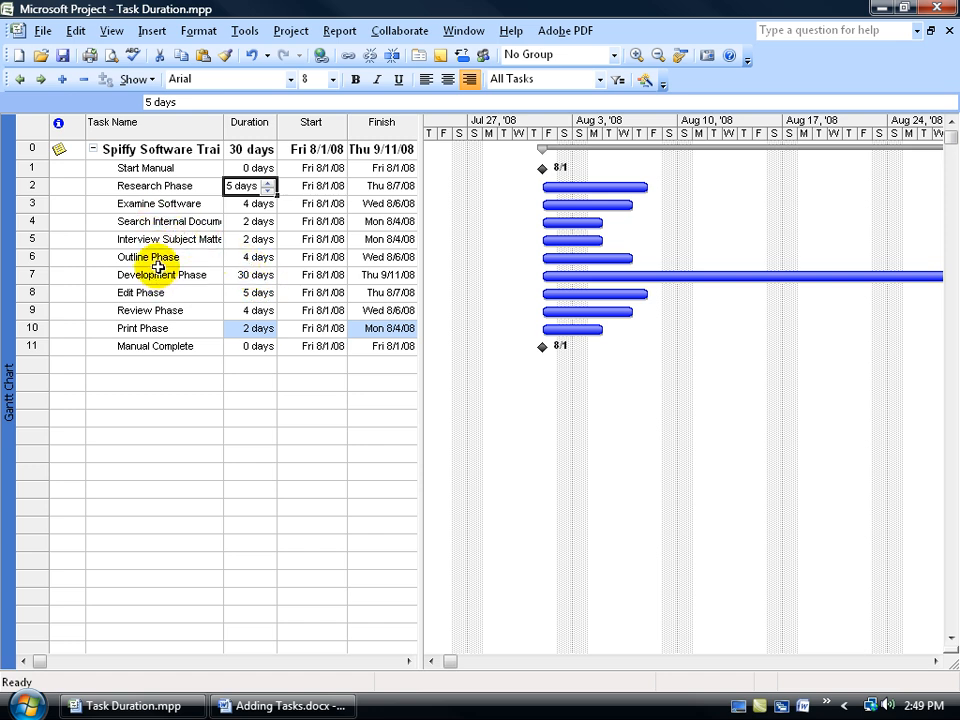
mouse_move(172, 237)
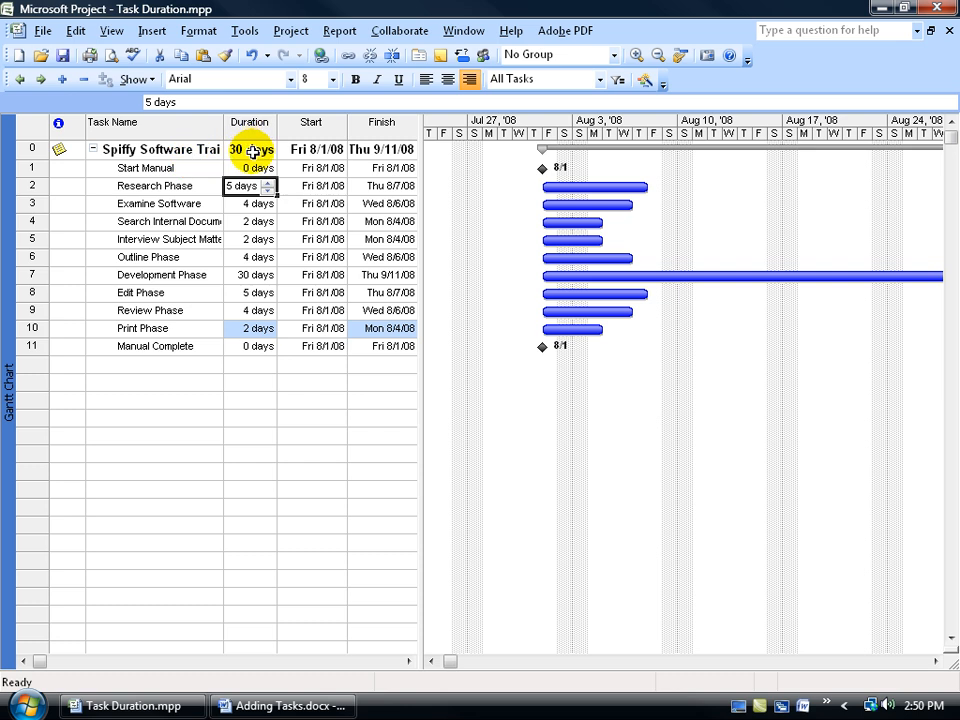
left_click(250, 328)
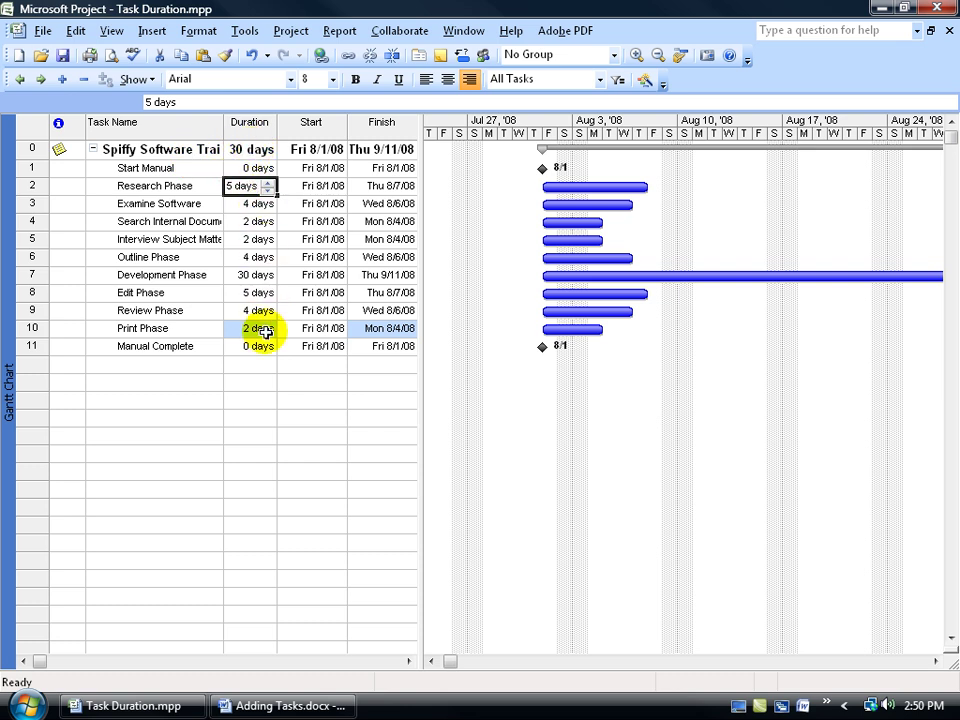
mouse_move(665, 360)
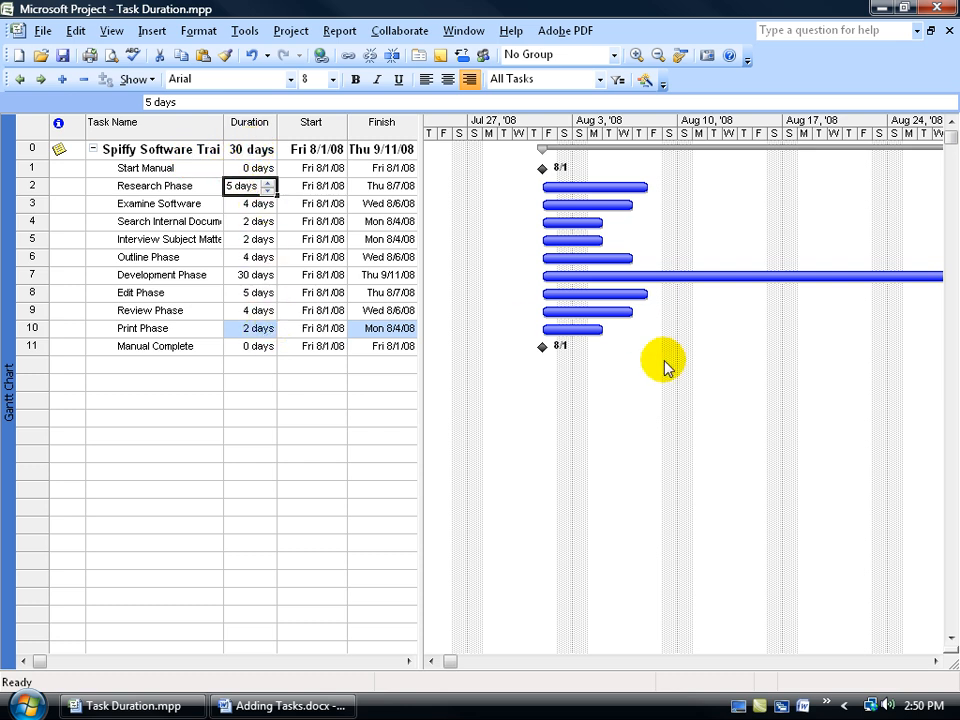
mouse_move(545, 160)
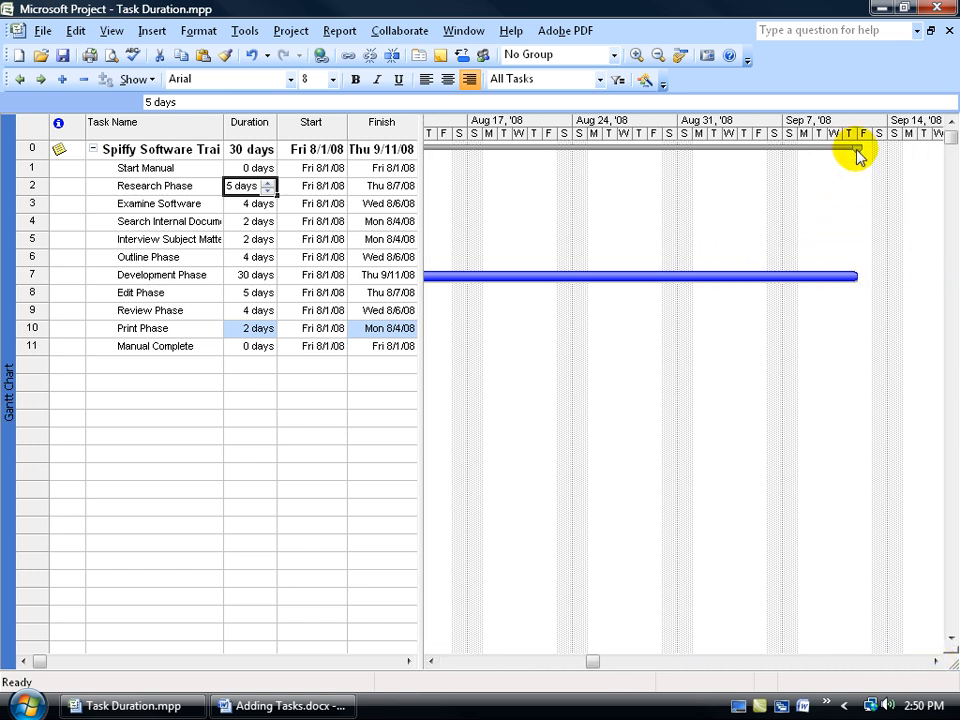
mouse_move(825, 245)
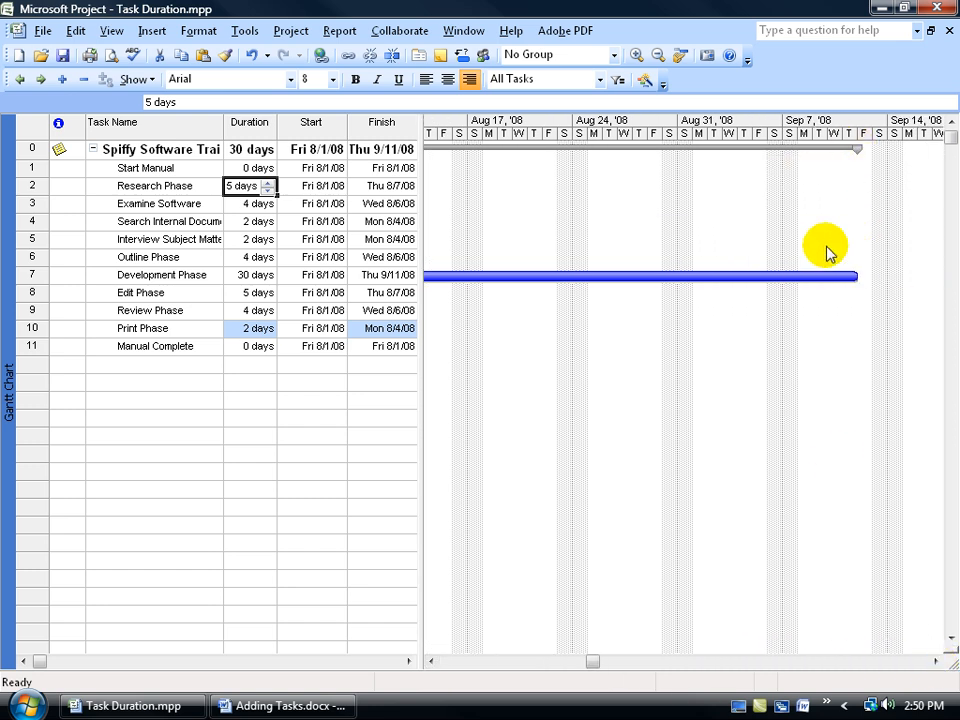
mouse_move(775, 305)
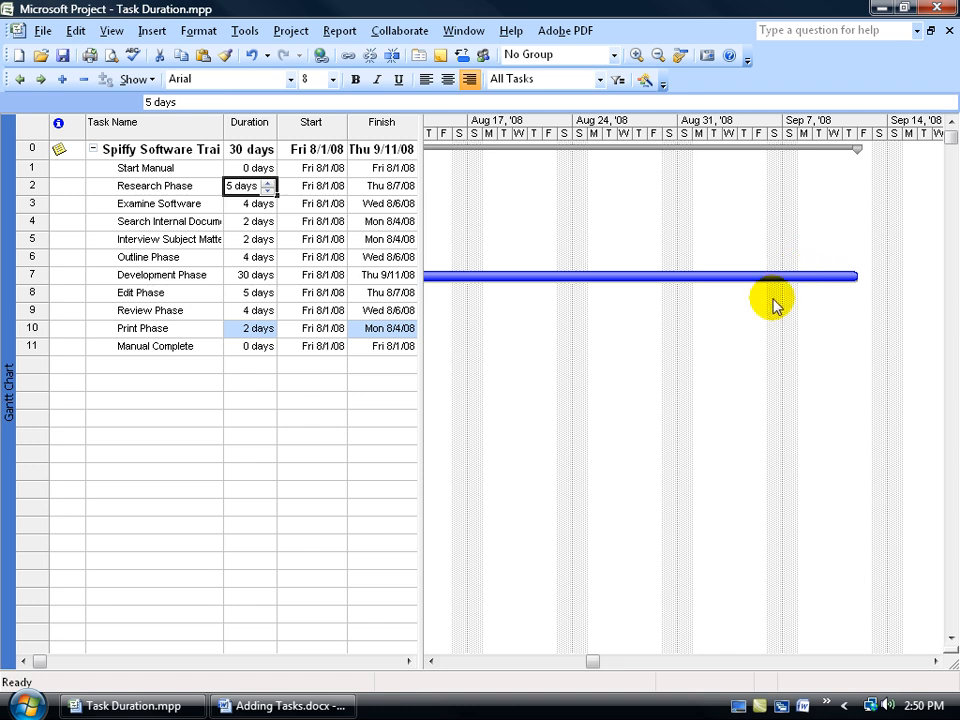
left_click(434, 661)
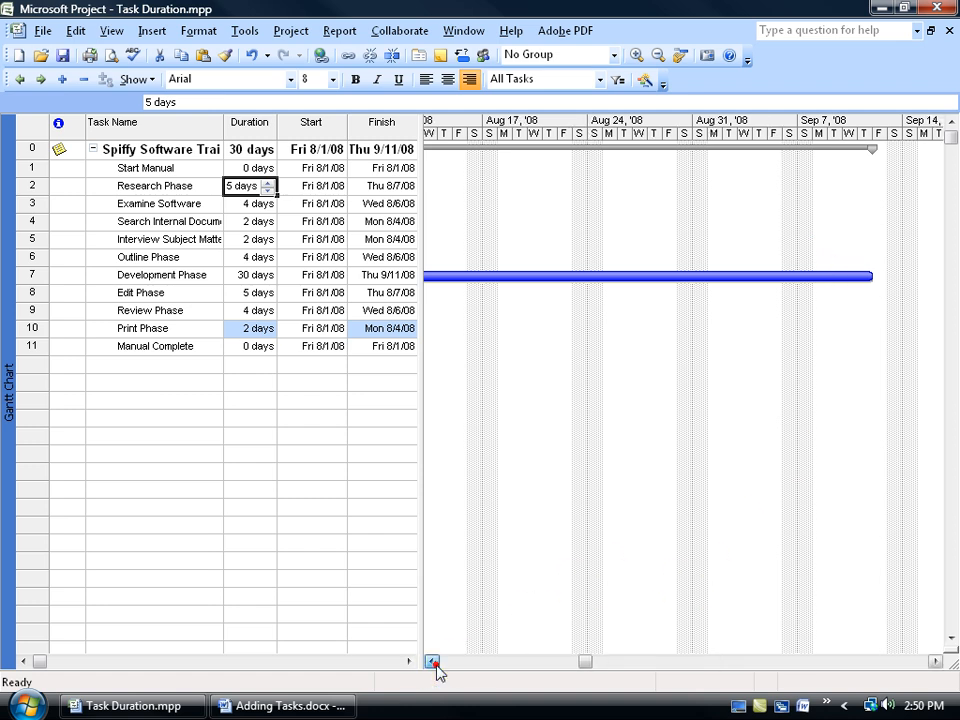
left_click(434, 661)
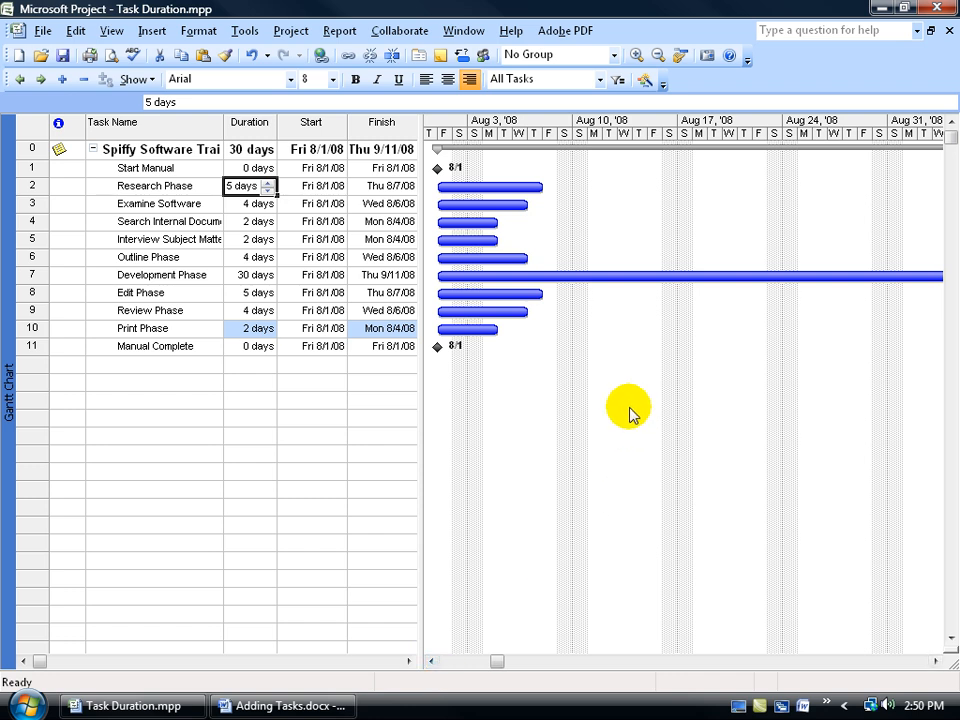
mouse_move(638, 402)
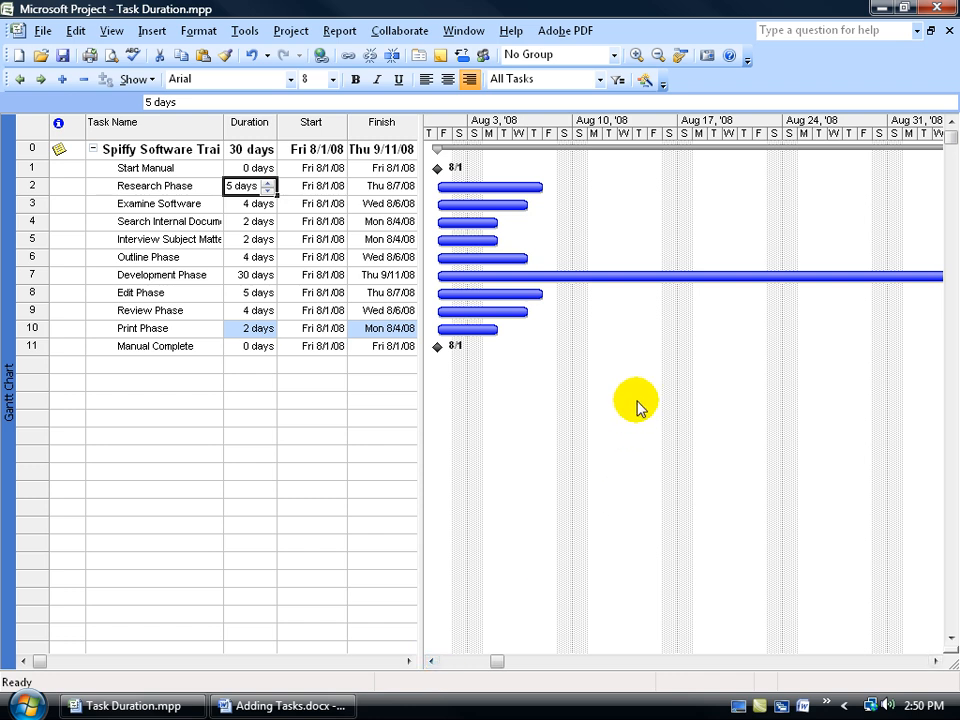
mouse_move(600, 127)
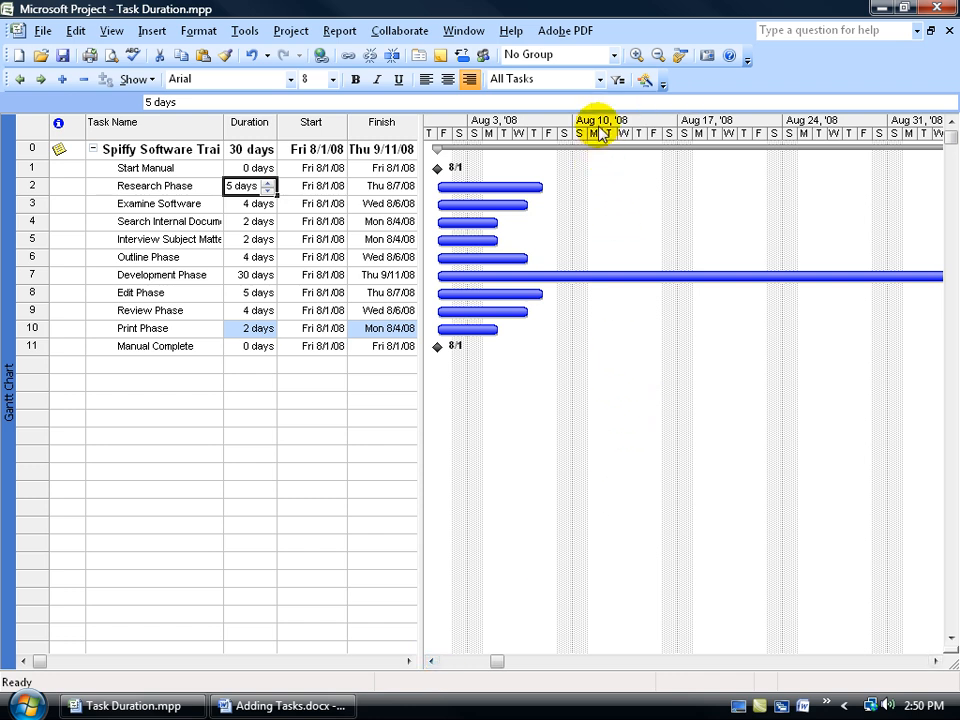
mouse_move(583, 138)
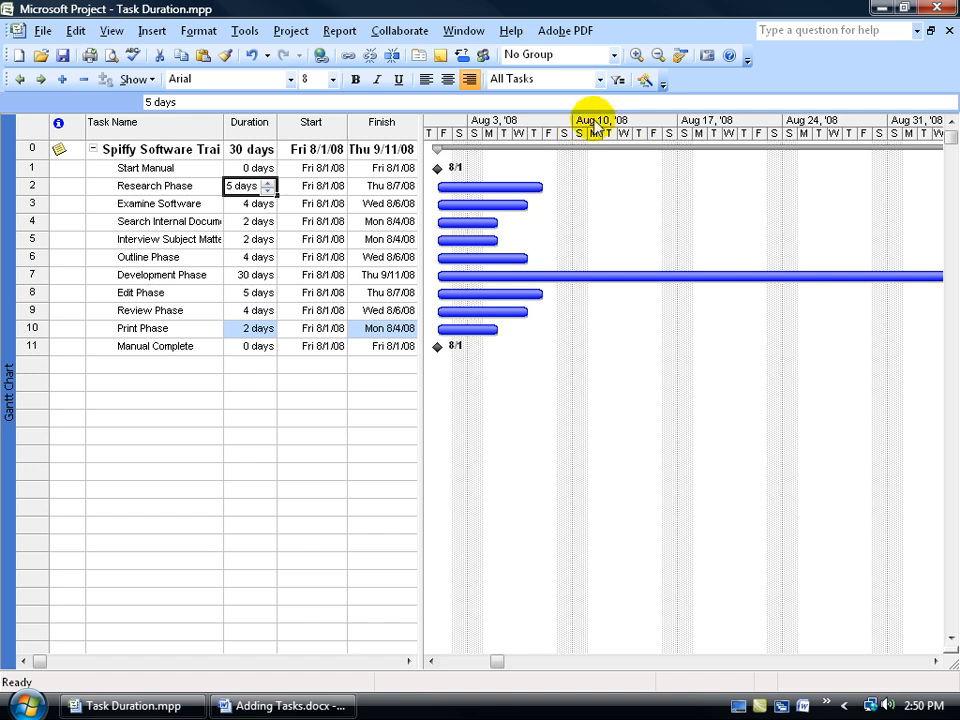
Zoom the Gantt chart to Entire project, showing August through mid-September.
right_click(595, 120)
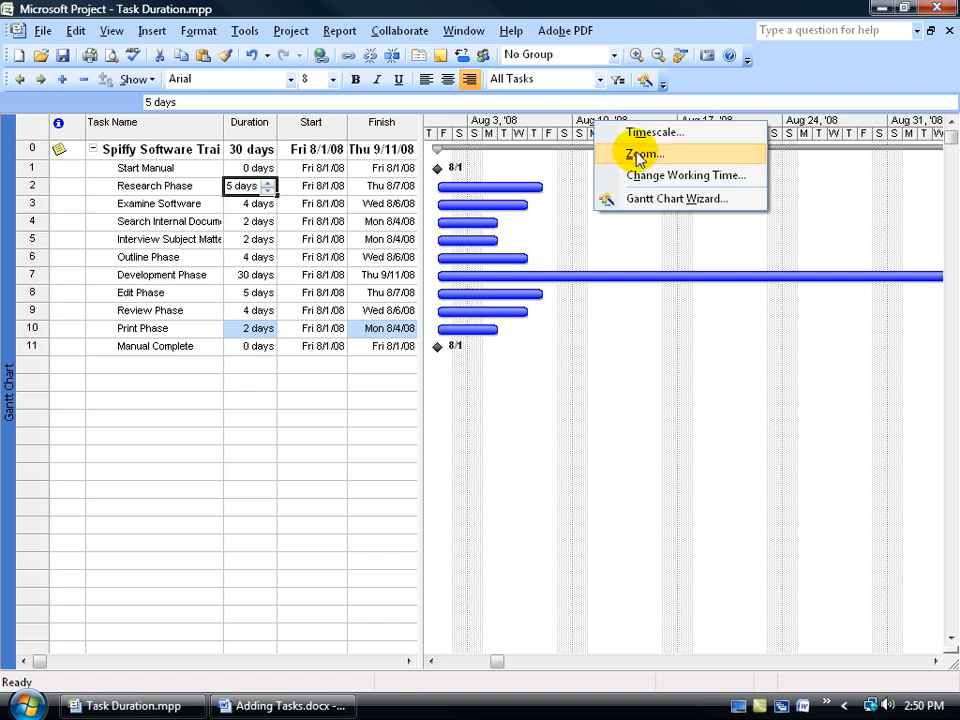
left_click(111, 30)
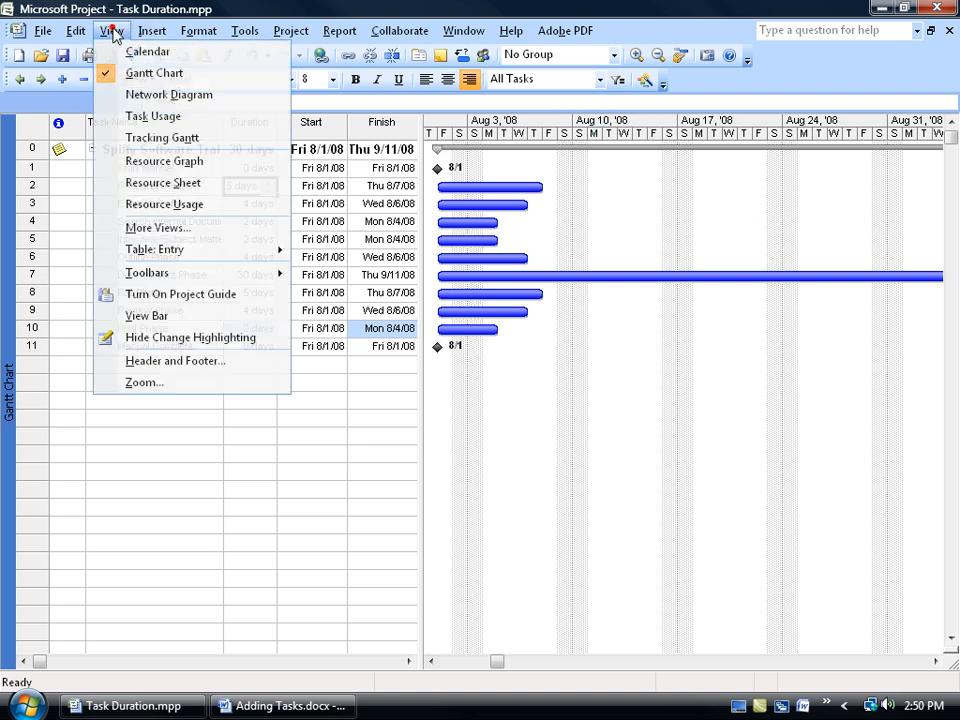
mouse_move(143, 382)
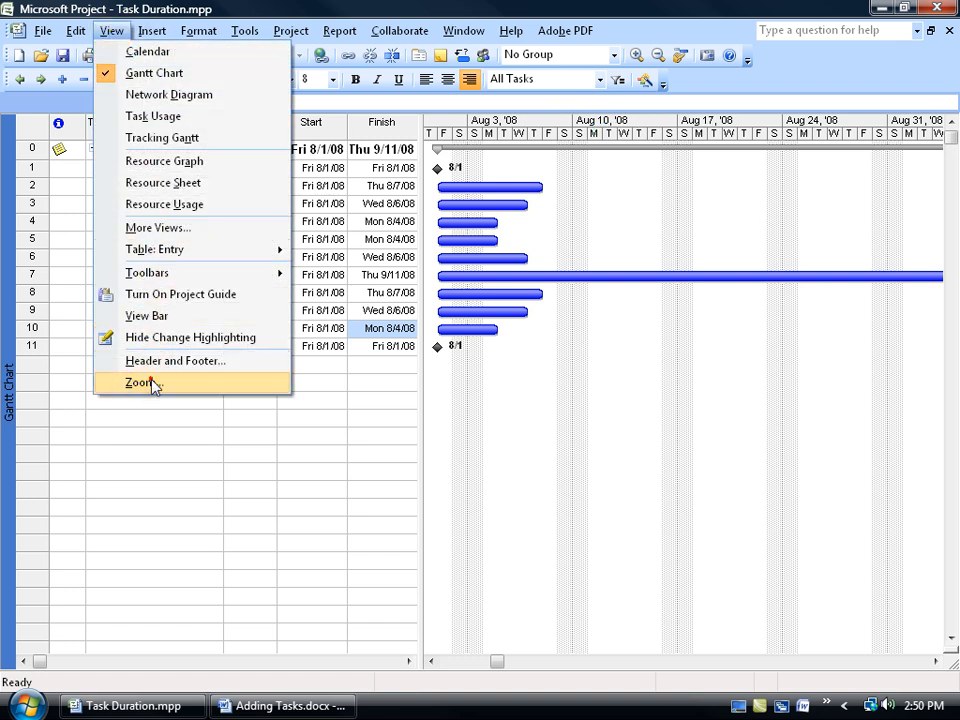
left_click(140, 382)
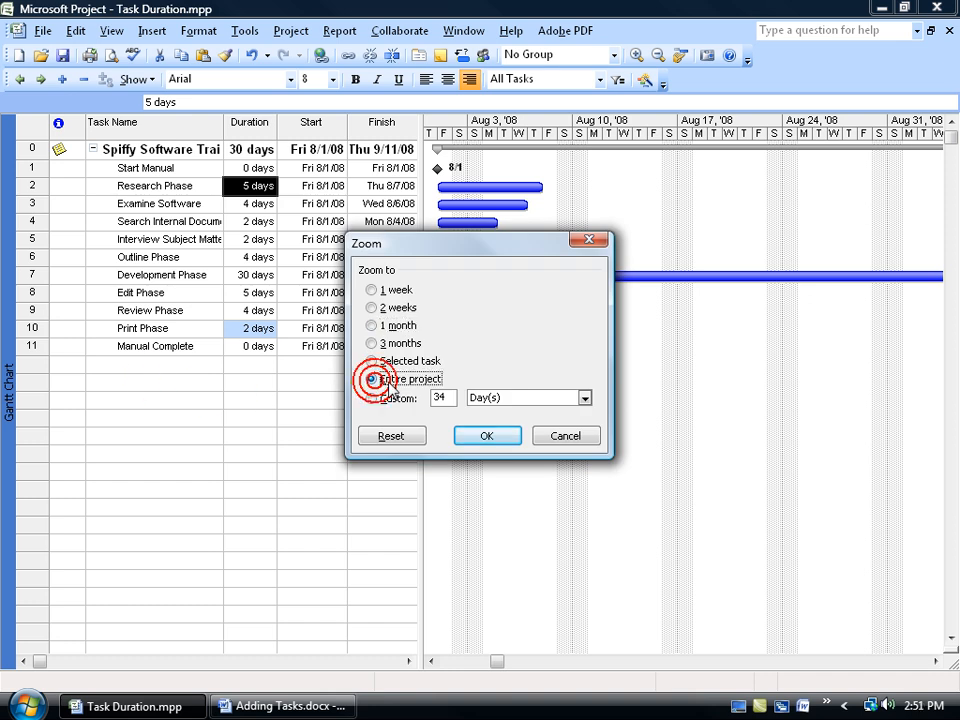
left_click(487, 435)
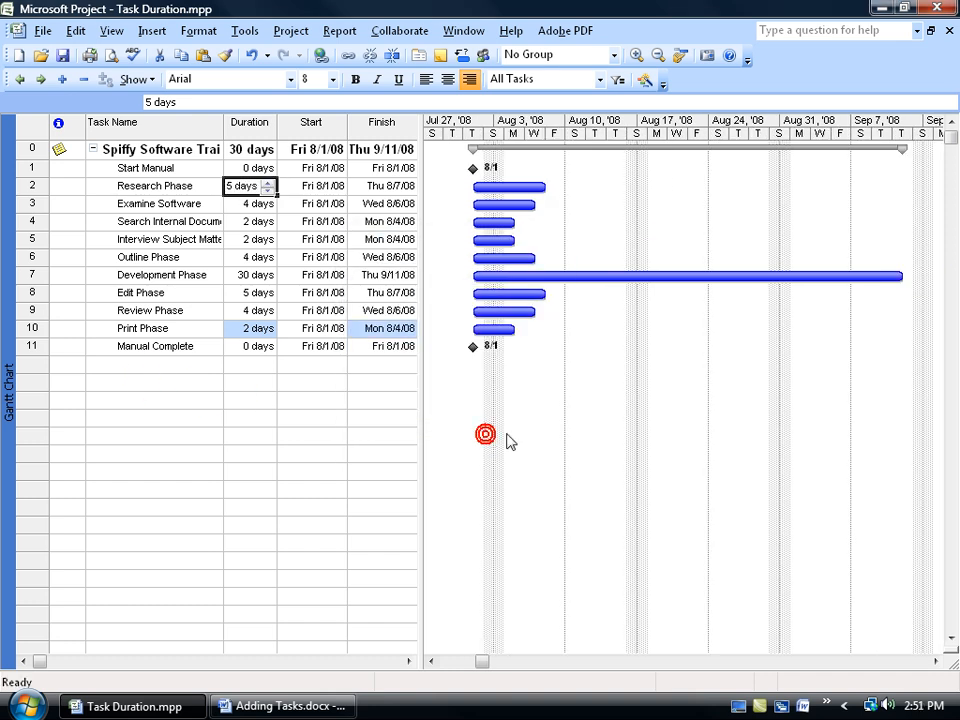
mouse_move(515, 137)
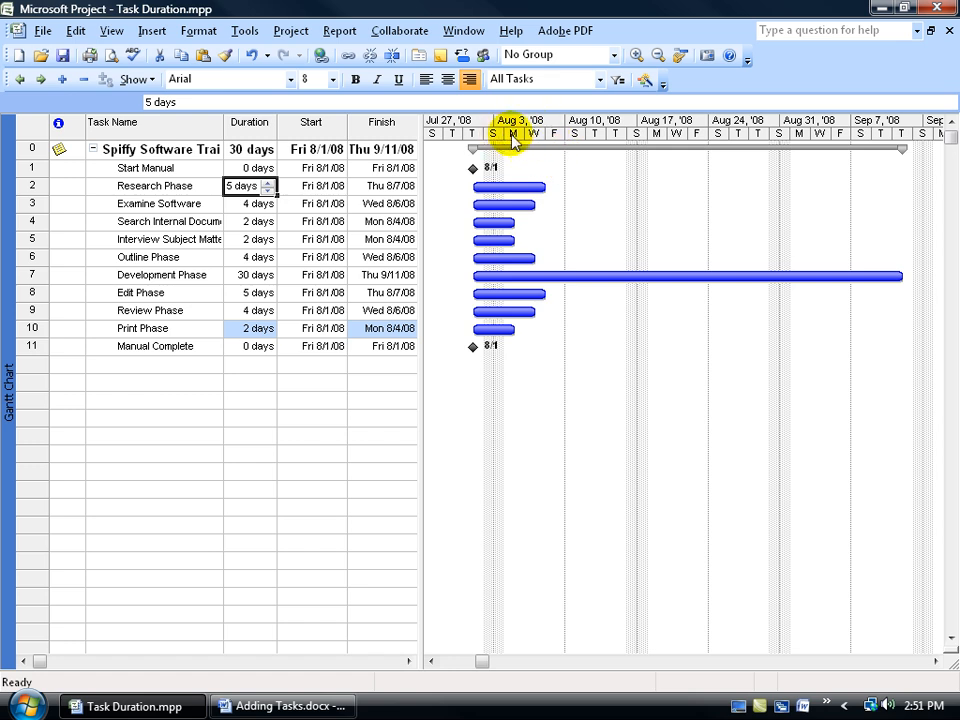
mouse_move(555, 133)
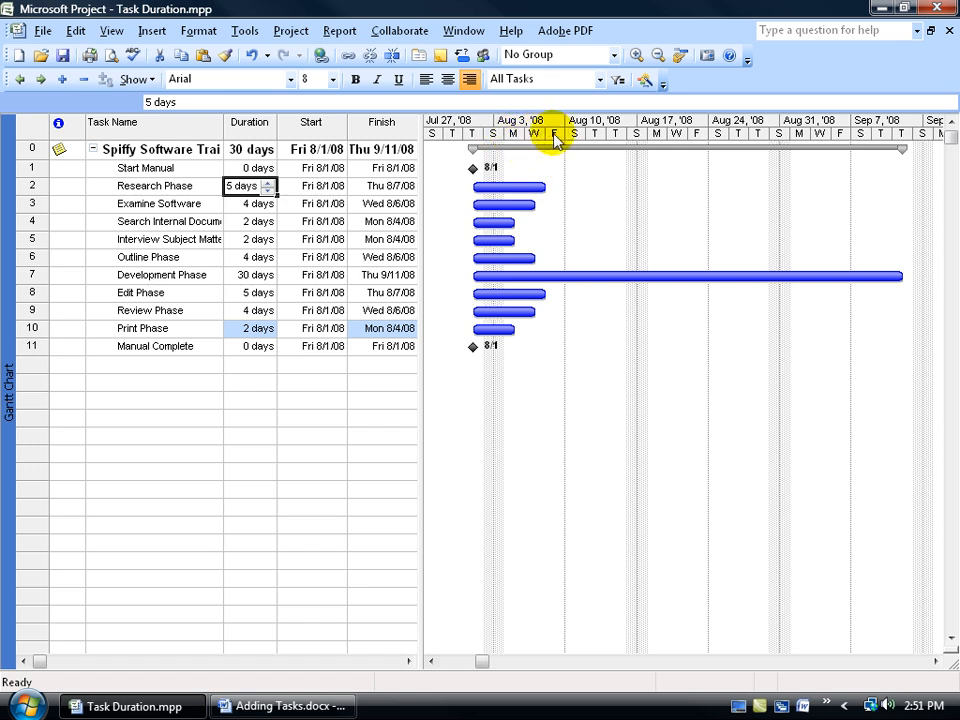
mouse_move(697, 215)
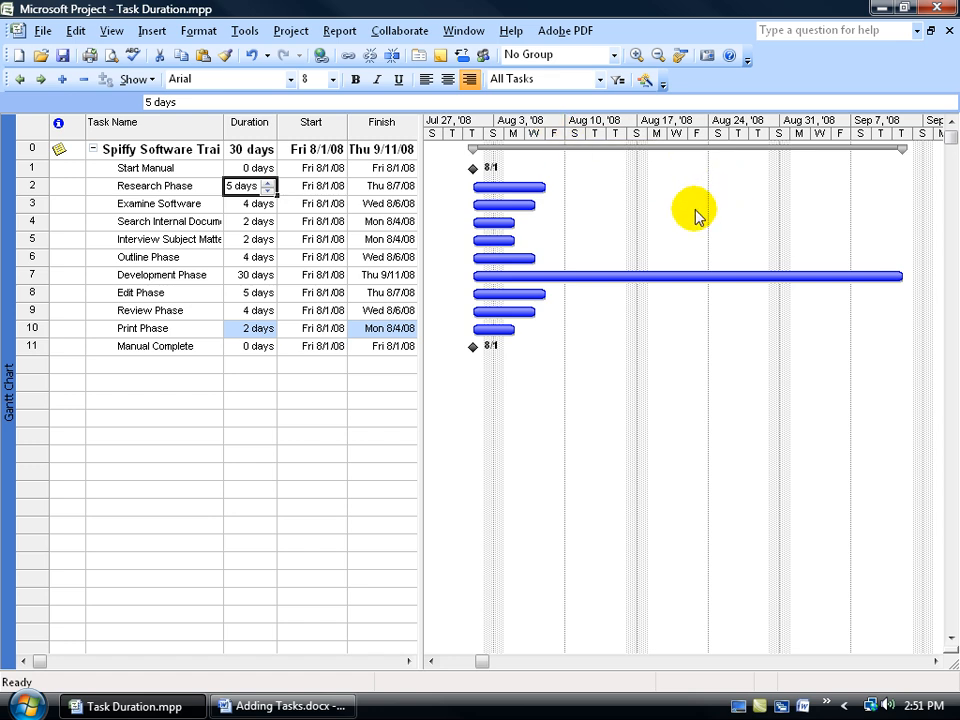
mouse_move(672, 227)
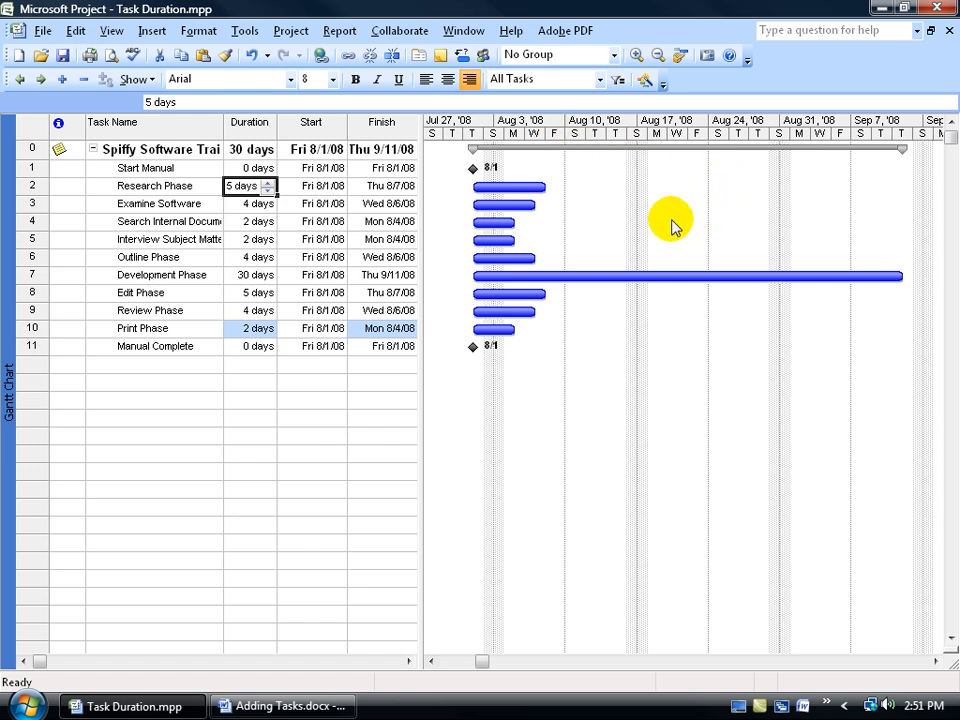
mouse_move(577, 130)
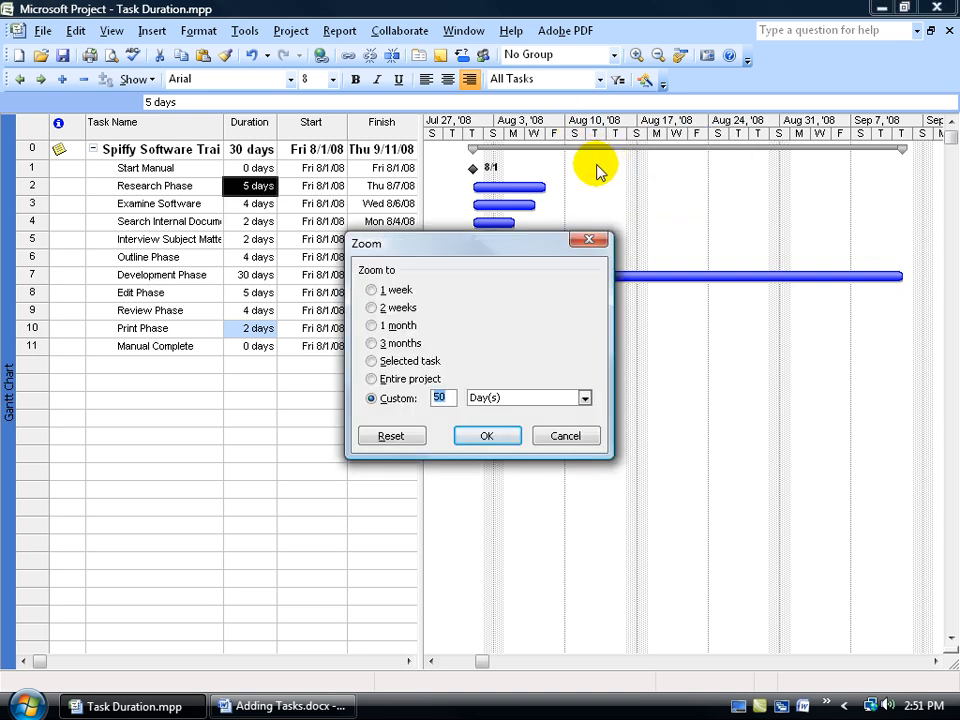
Apply the 50-day custom zoom, showing late July to late August.
left_click(487, 435)
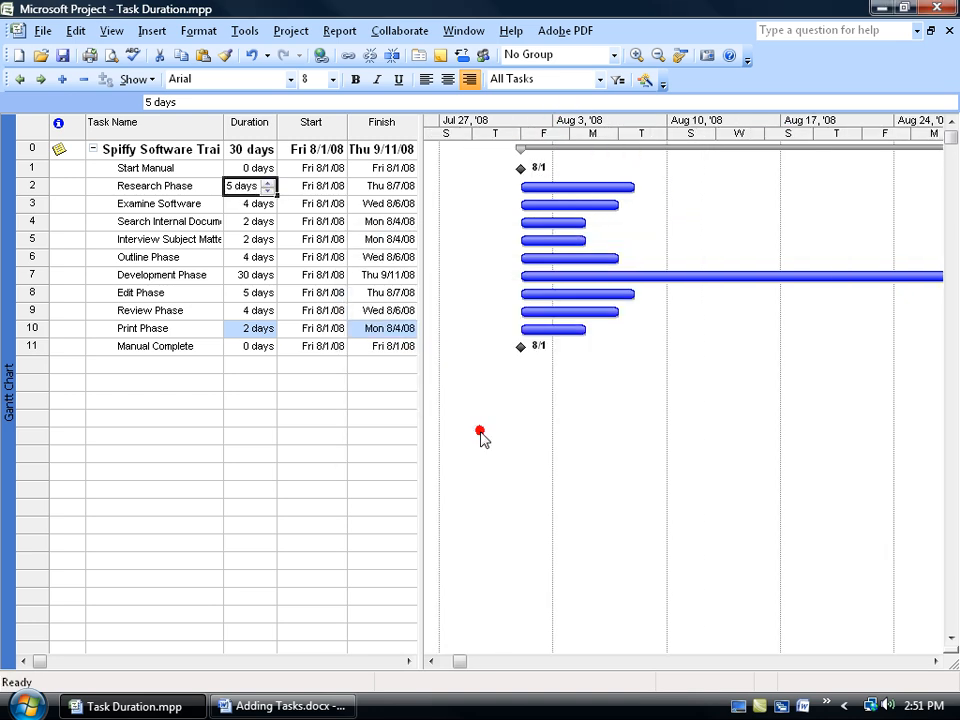
mouse_move(866, 640)
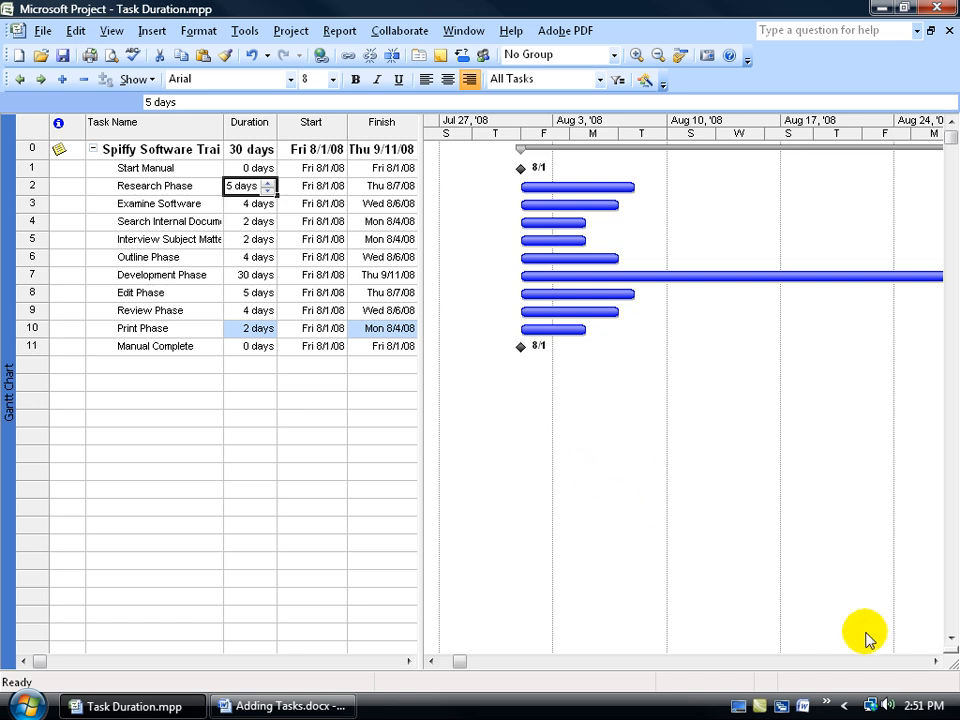